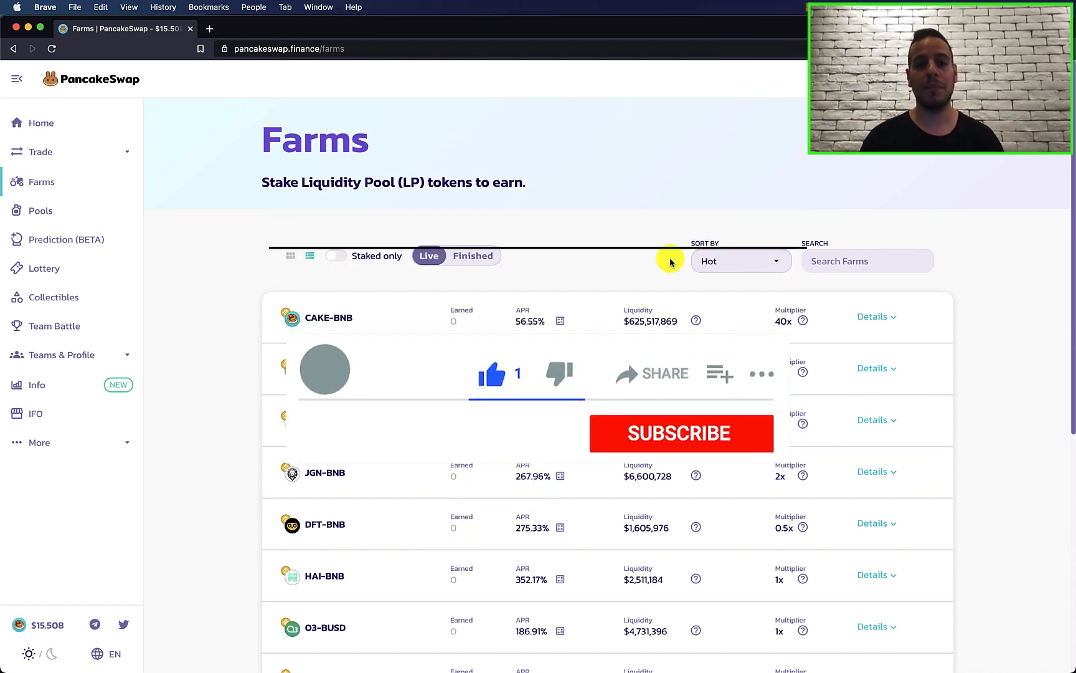
Scroll the Farms list and expand, then collapse, the CAKE-BNB farm's details
{"action": "left_click", "coordinate": [681, 434]}
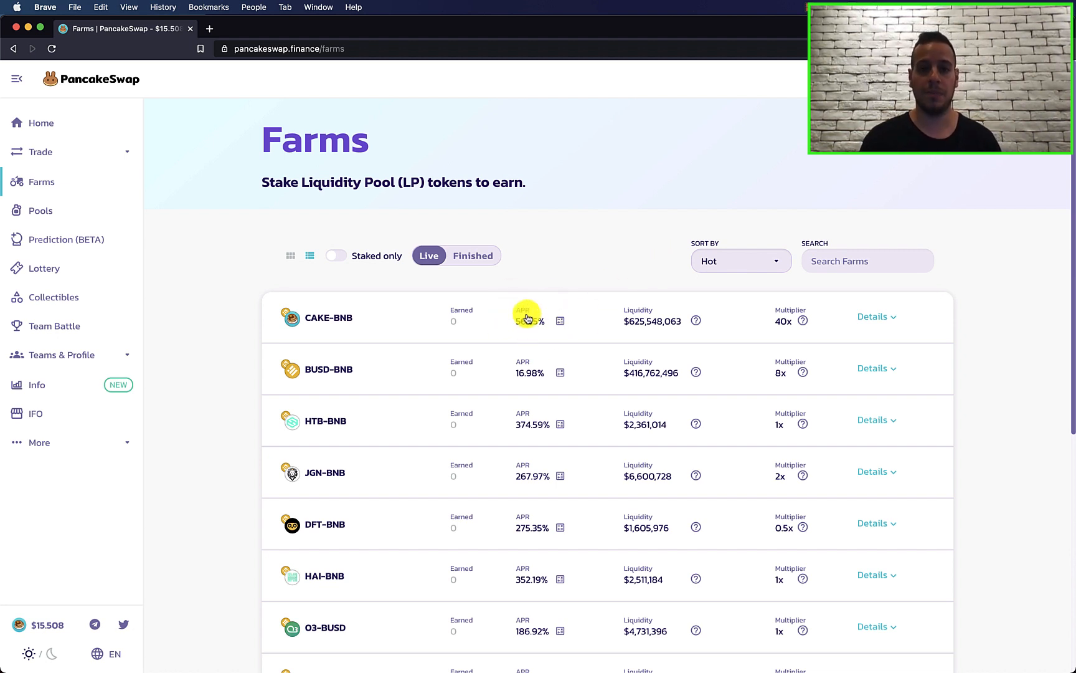
{"action": "mouse_move", "coordinate": [803, 320]}
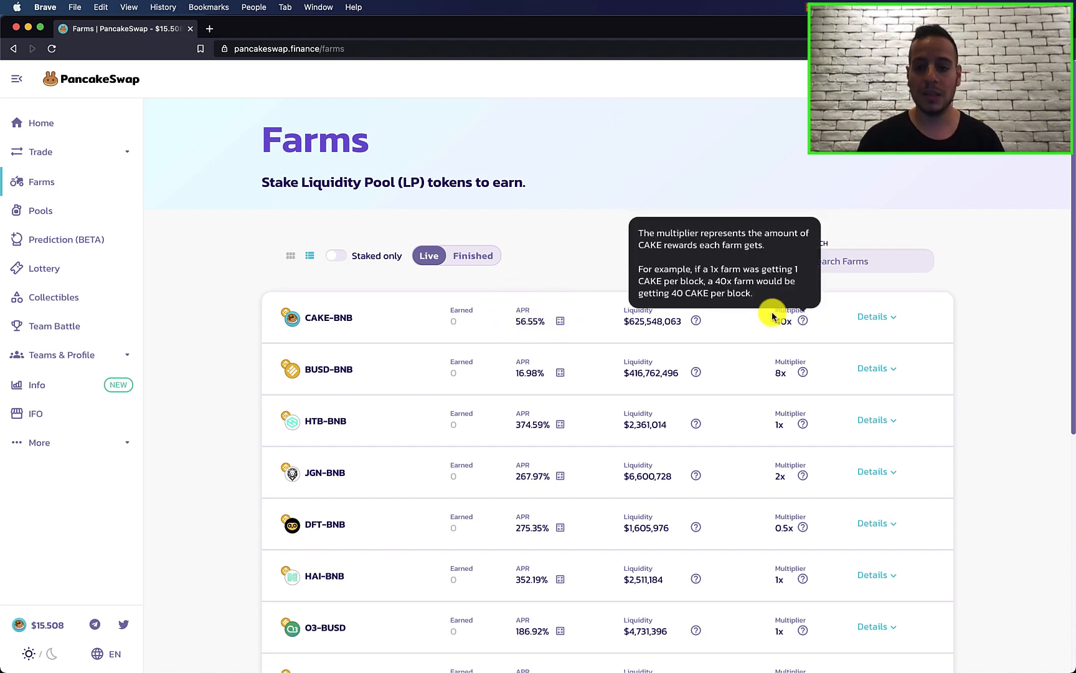
{"action": "mouse_move", "coordinate": [558, 414]}
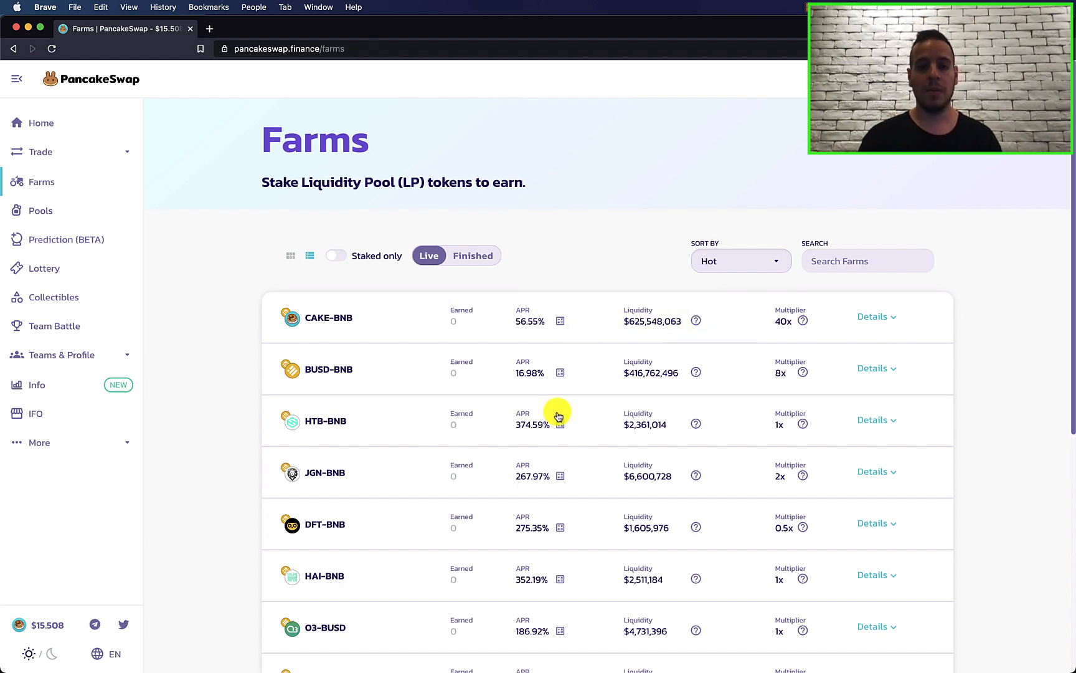
{"action": "scroll", "scroll_direction": "down", "scroll_amount": 3}
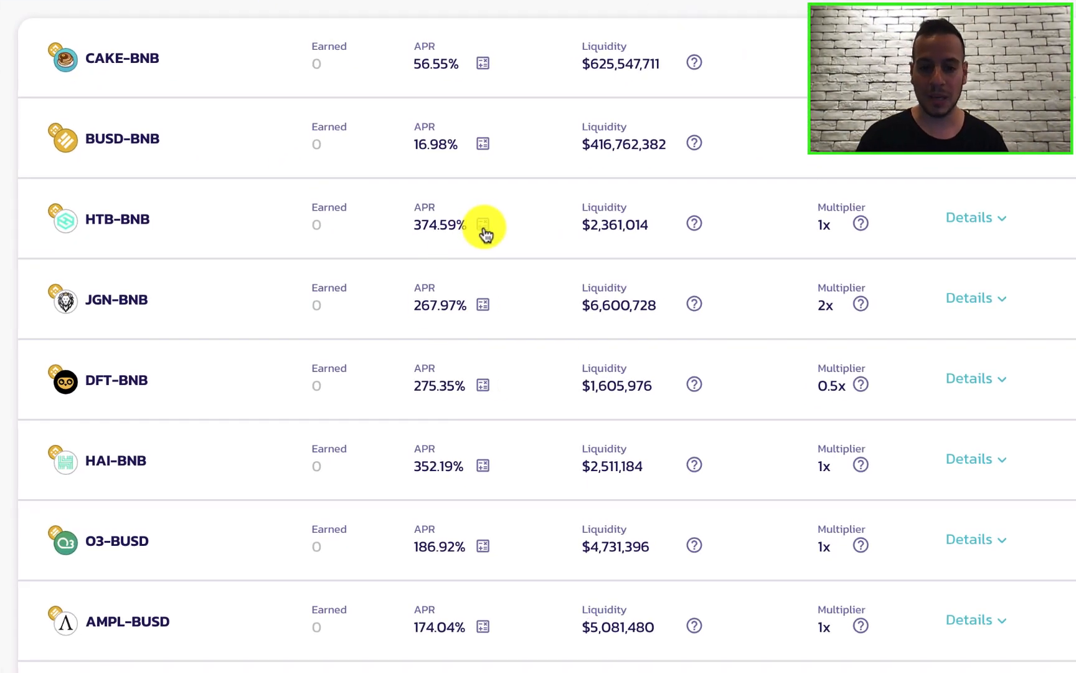
{"action": "mouse_move", "coordinate": [511, 183]}
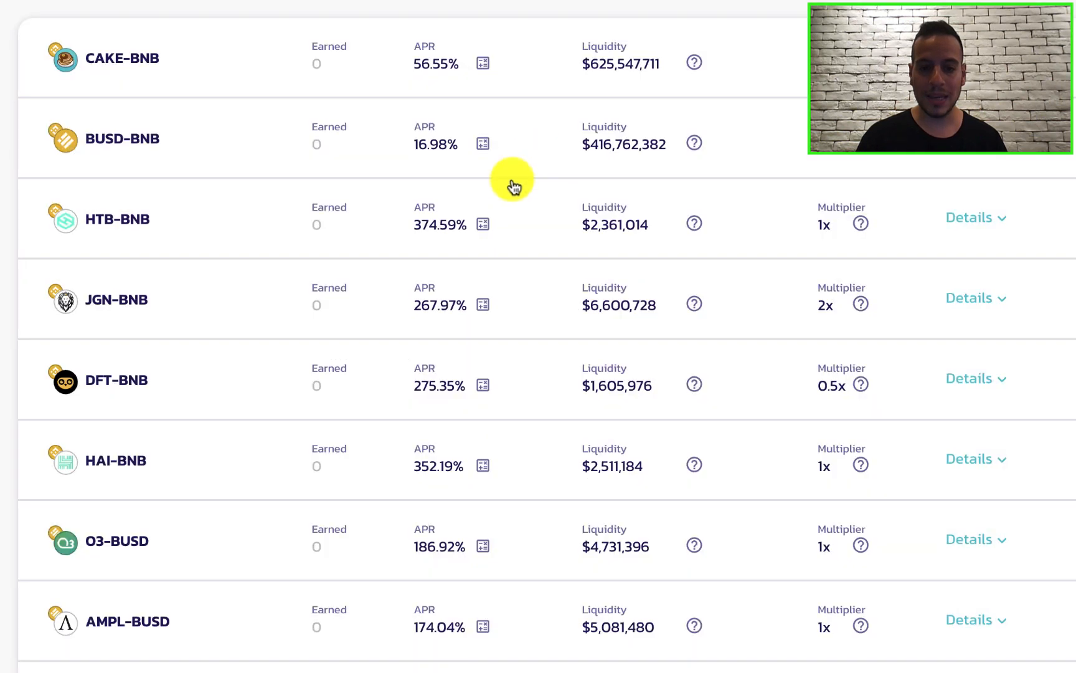
{"action": "mouse_move", "coordinate": [445, 205]}
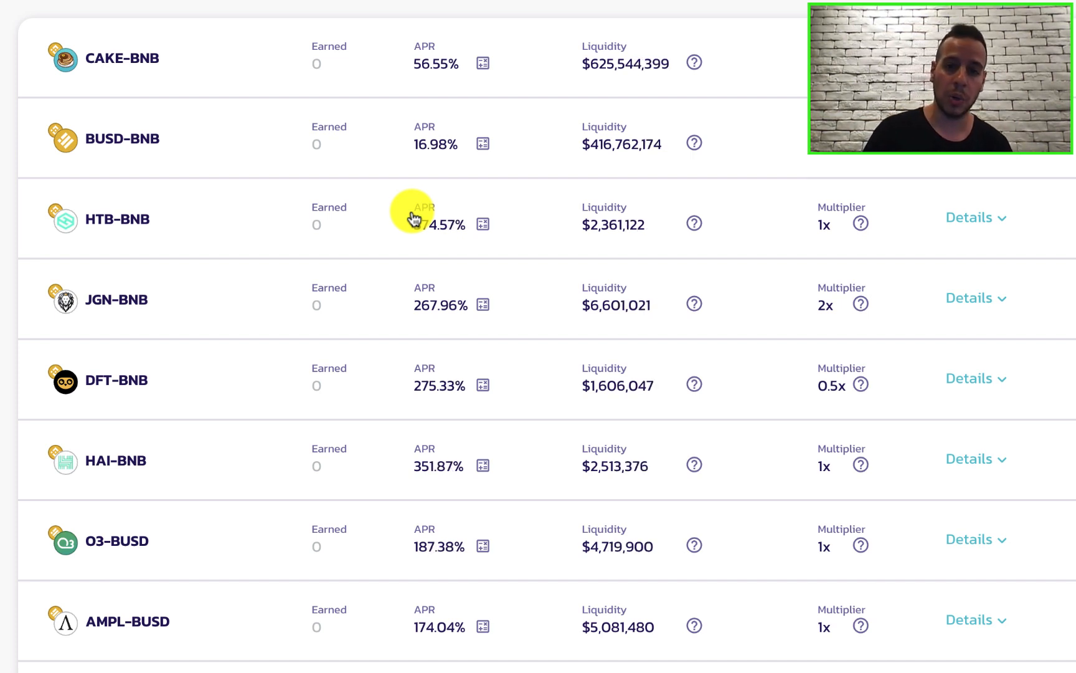
{"action": "mouse_move", "coordinate": [100, 90]}
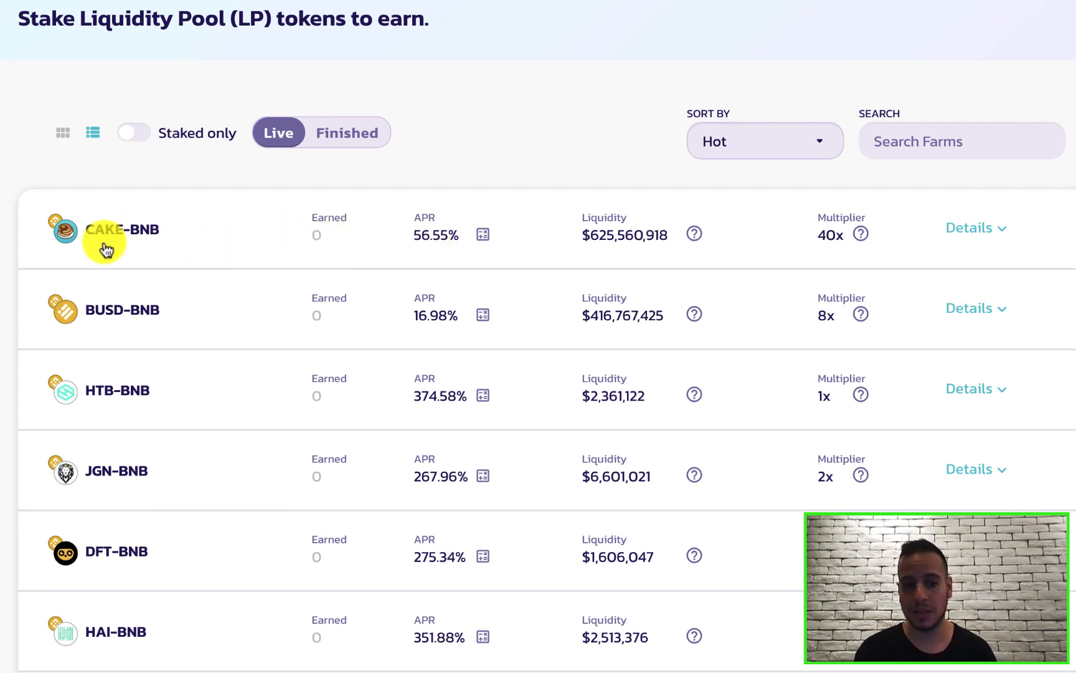
{"action": "left_click", "coordinate": [975, 228]}
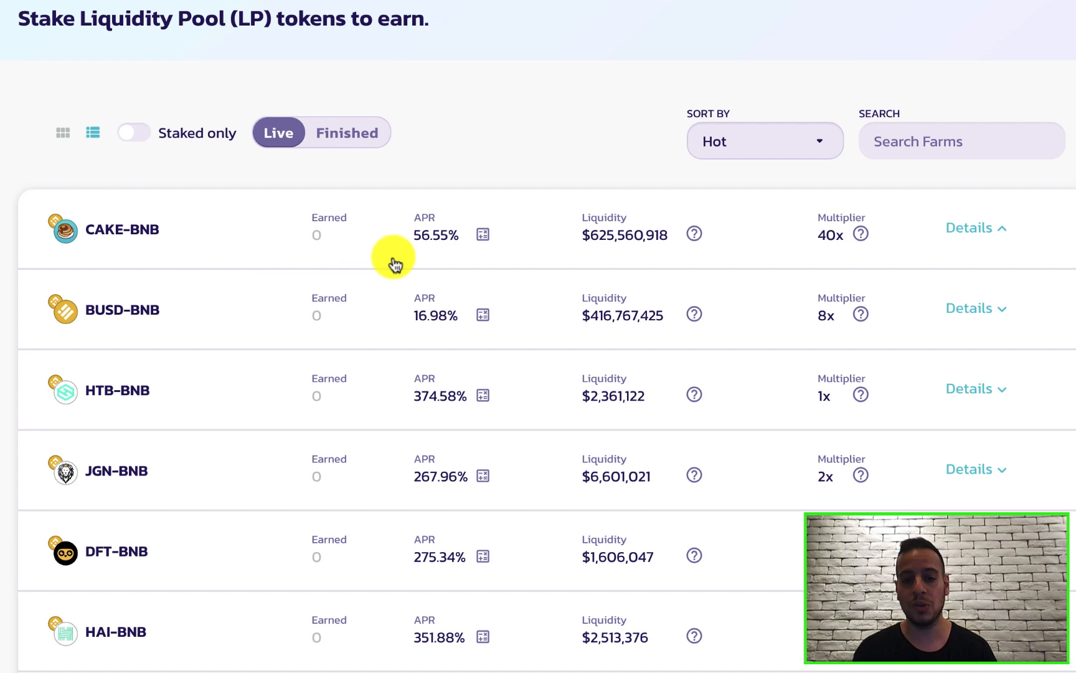
{"action": "left_click", "coordinate": [976, 228]}
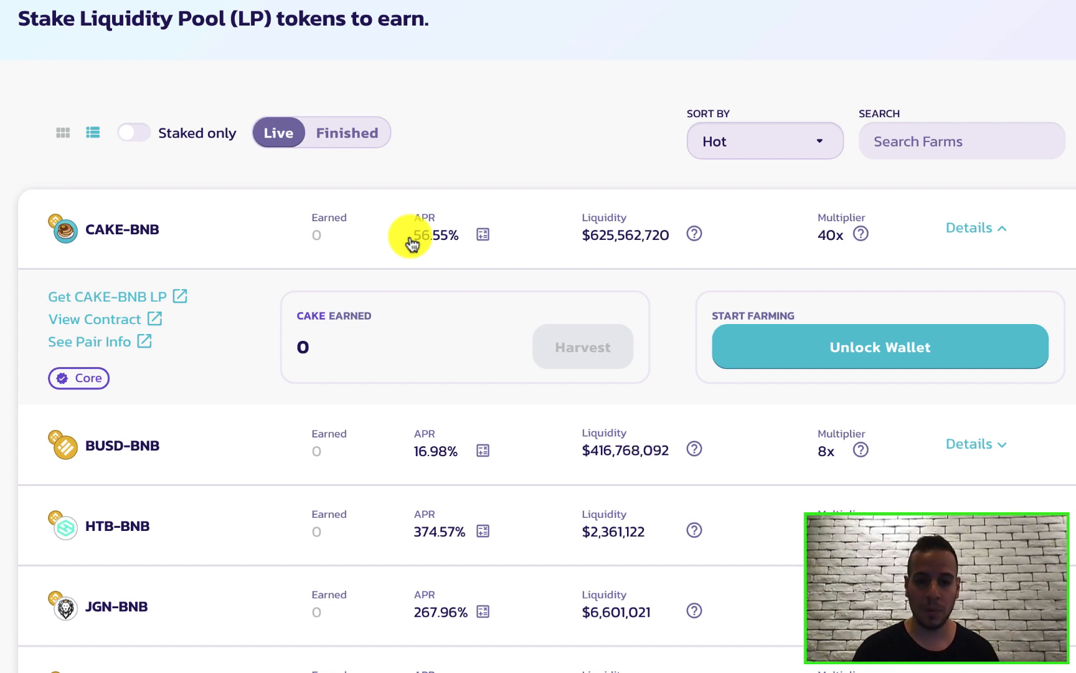
{"action": "left_click", "coordinate": [976, 228]}
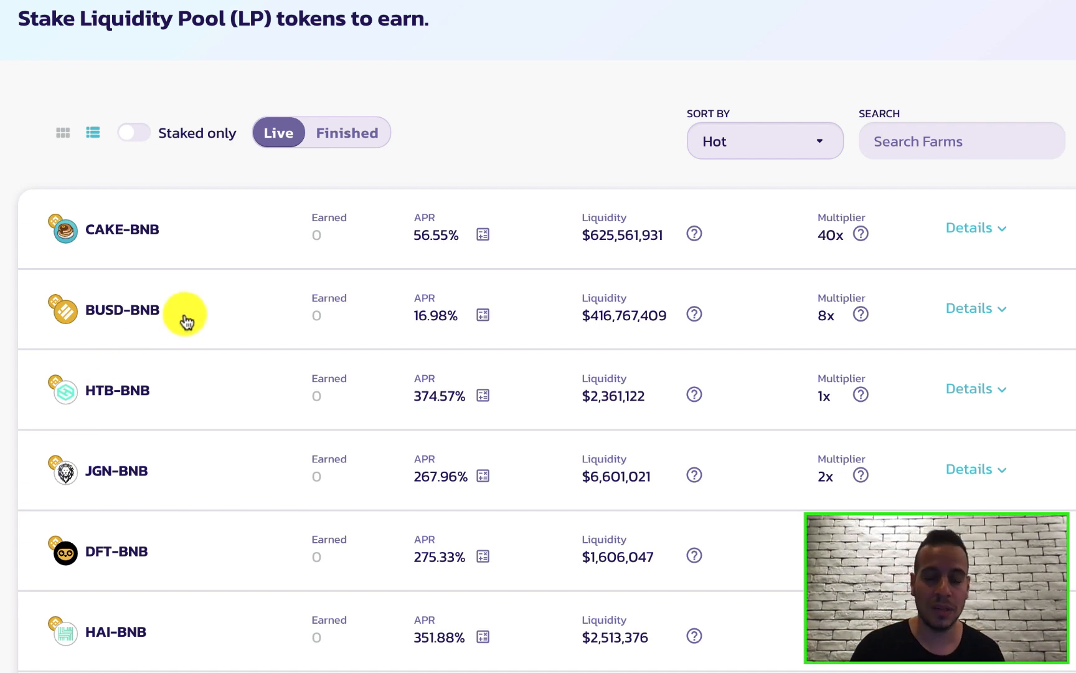
{"action": "mouse_move", "coordinate": [343, 262]}
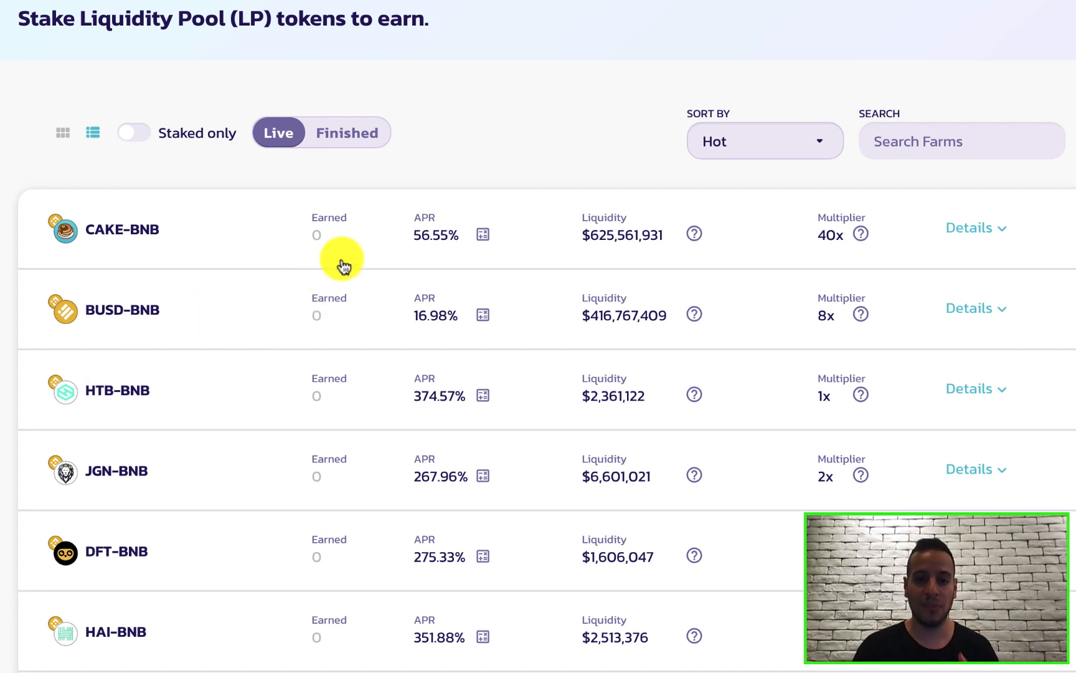
{"action": "mouse_move", "coordinate": [421, 241]}
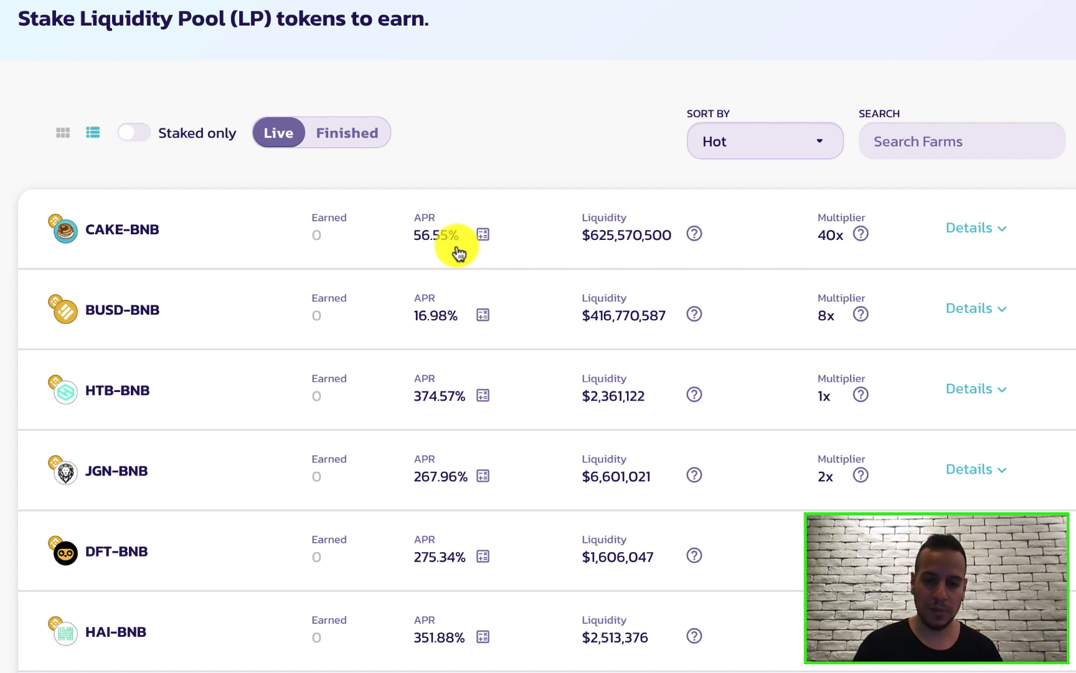
View CAKE-BNB's estimated returns, then scroll down to AMPL-BUSD and ODDZ-BNB
{"action": "left_click", "coordinate": [483, 234]}
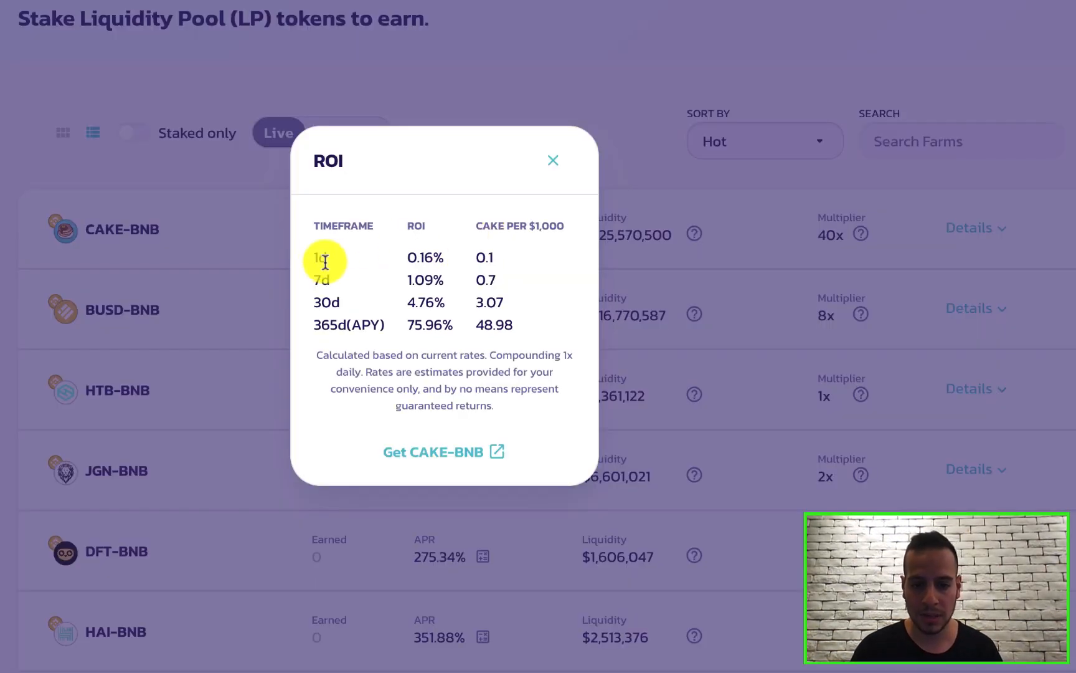
{"action": "mouse_move", "coordinate": [311, 312]}
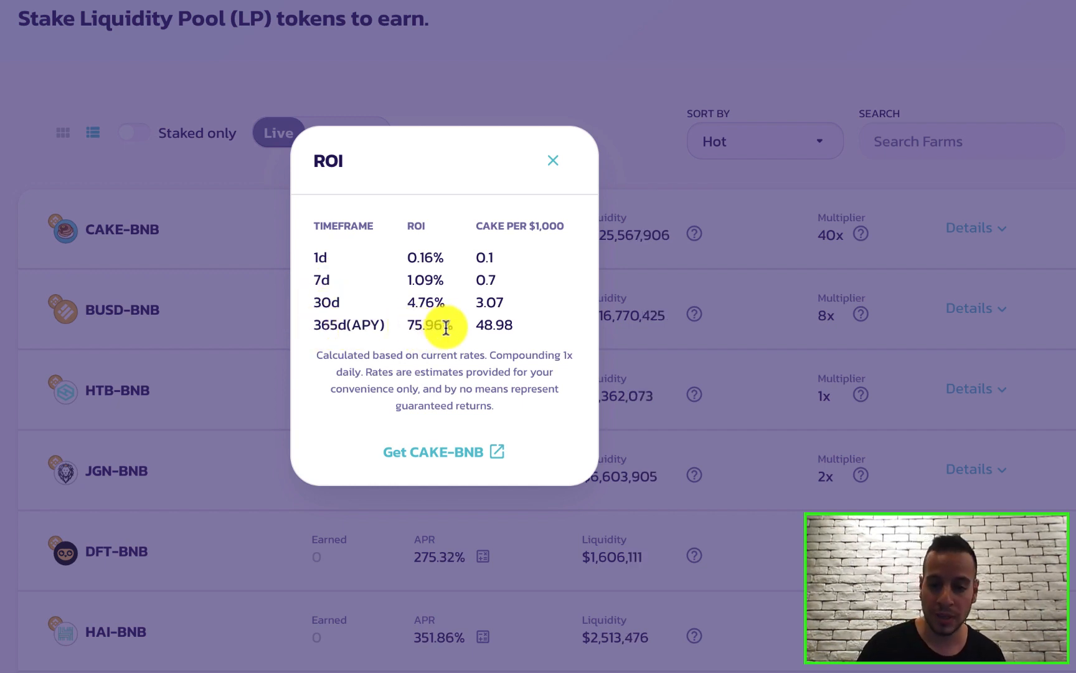
{"action": "mouse_move", "coordinate": [549, 157]}
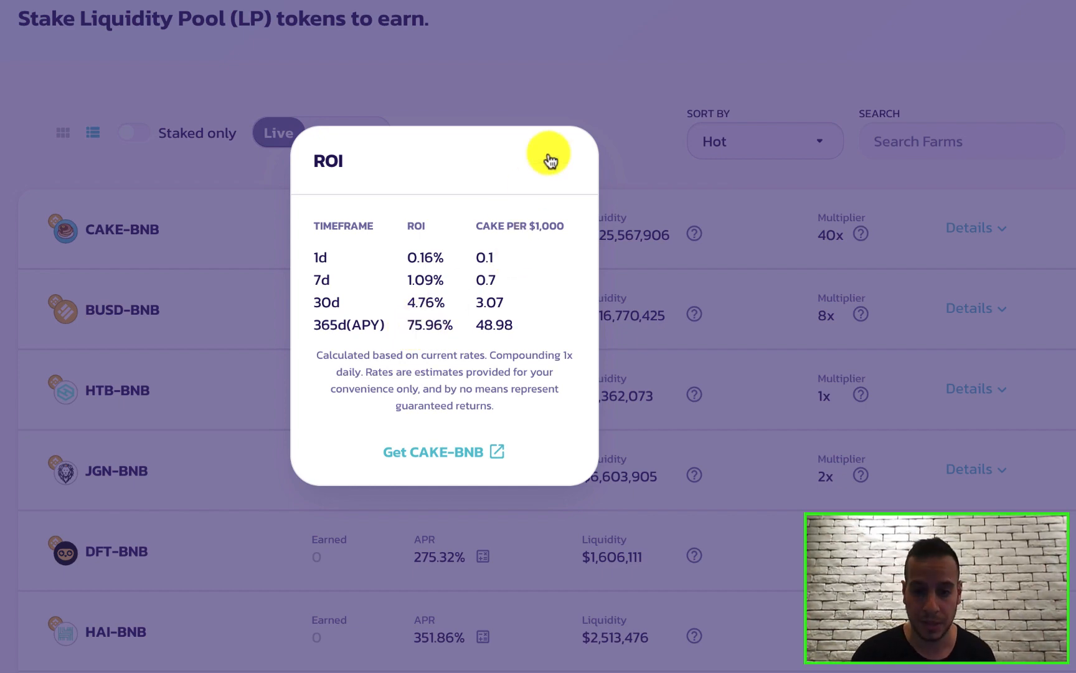
{"action": "left_click", "coordinate": [549, 155]}
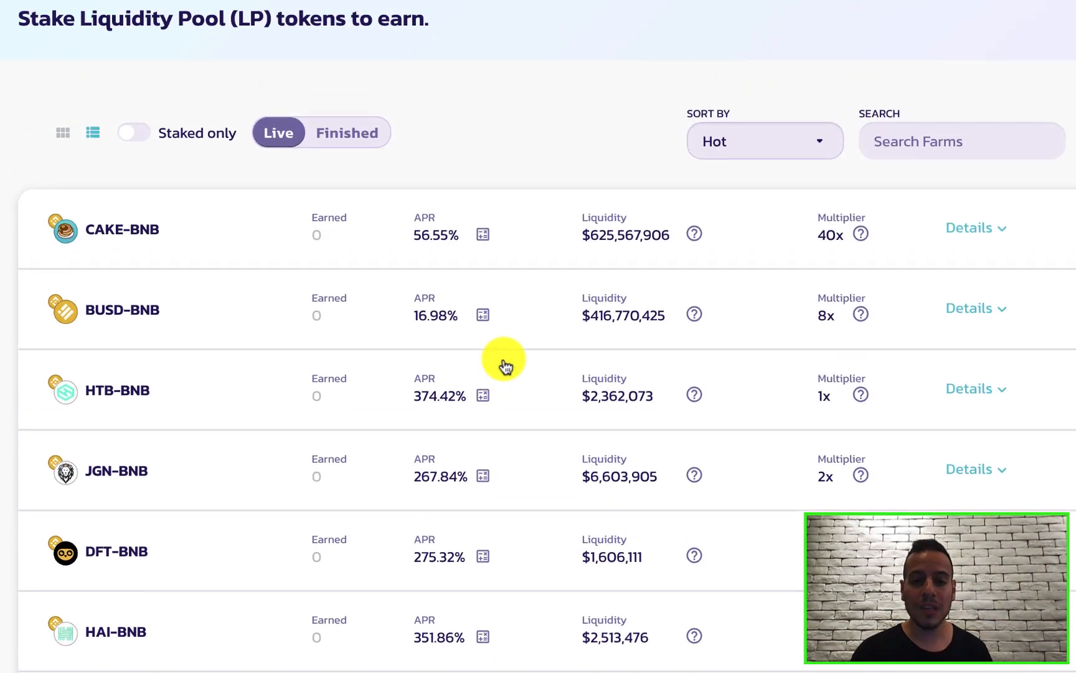
{"action": "mouse_move", "coordinate": [485, 299]}
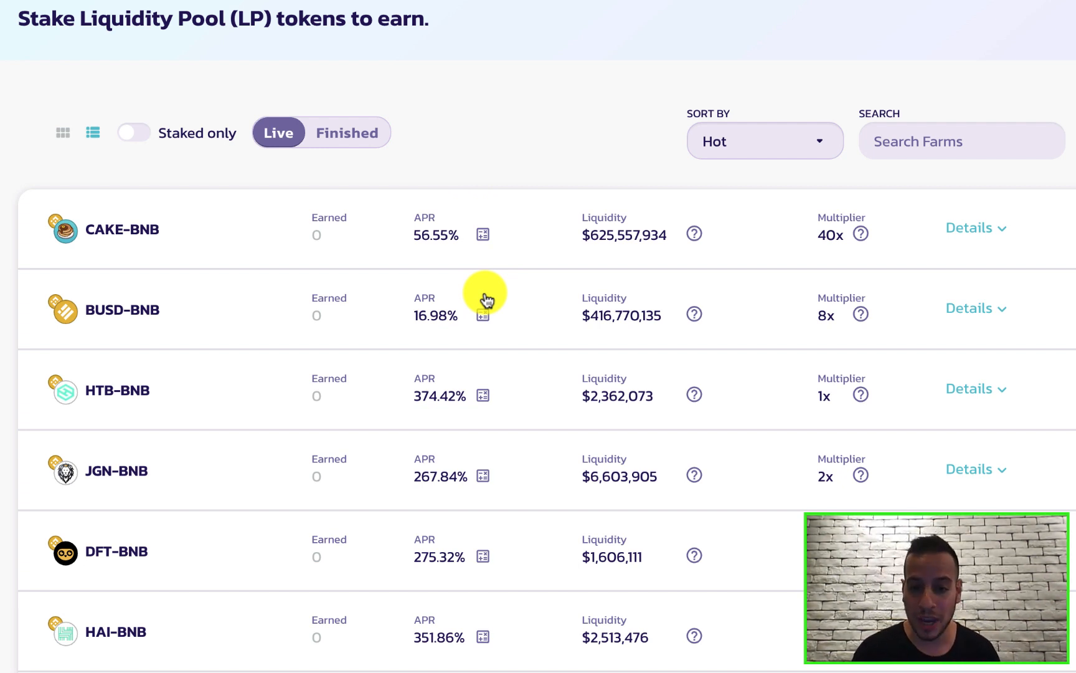
{"action": "mouse_move", "coordinate": [580, 222]}
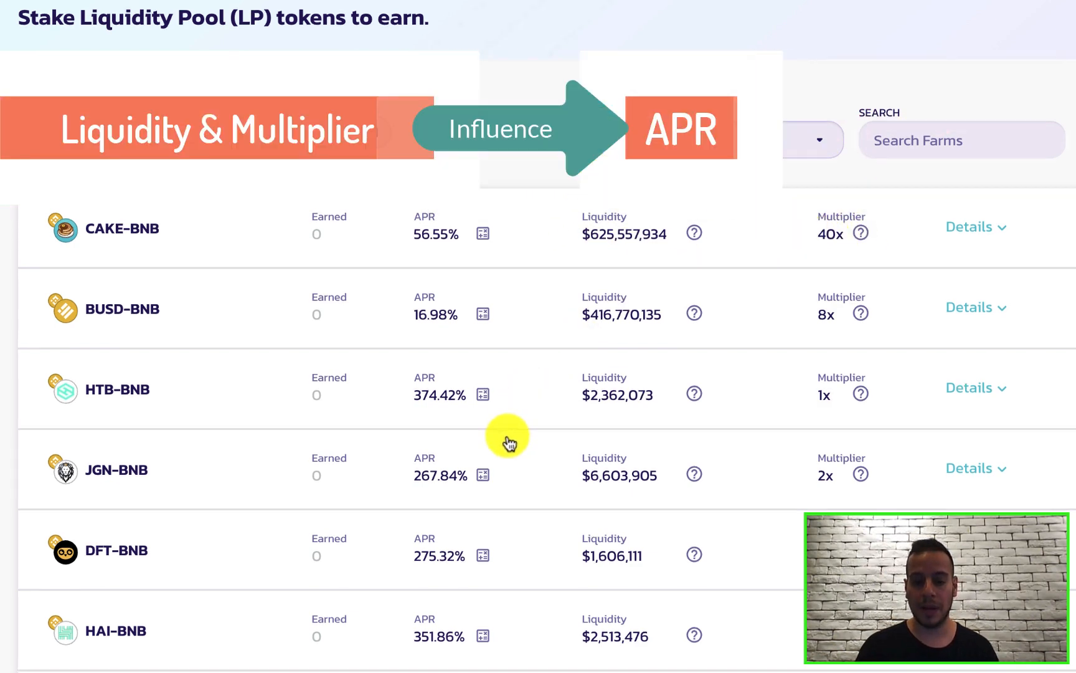
{"action": "scroll", "scroll_direction": "down", "scroll_amount": 3}
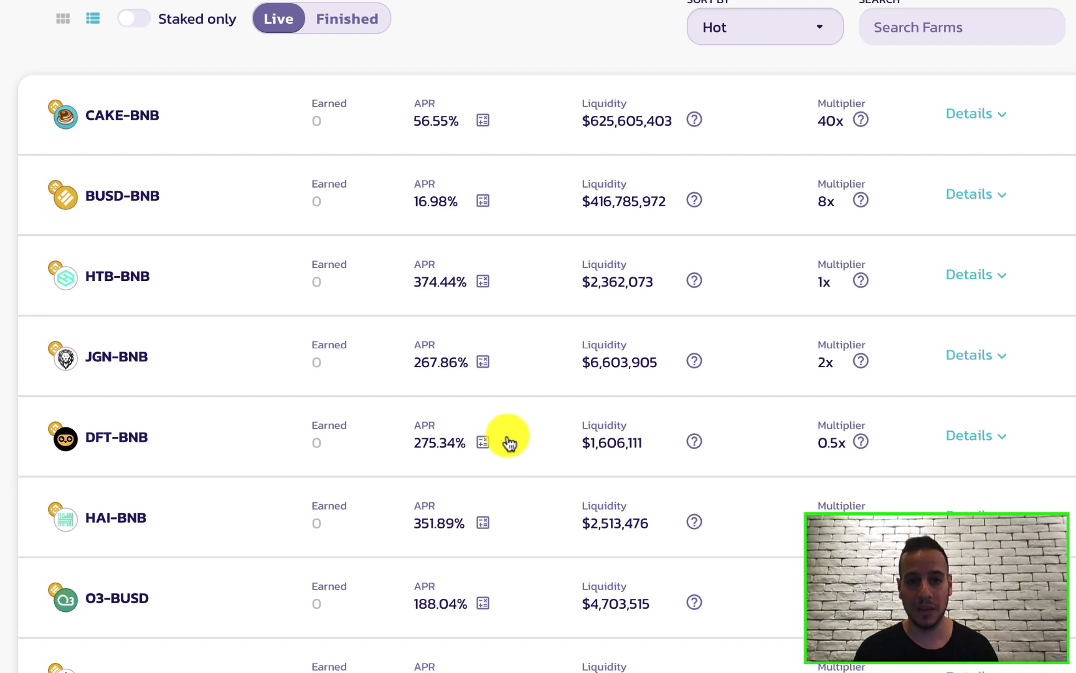
{"action": "mouse_move", "coordinate": [563, 481]}
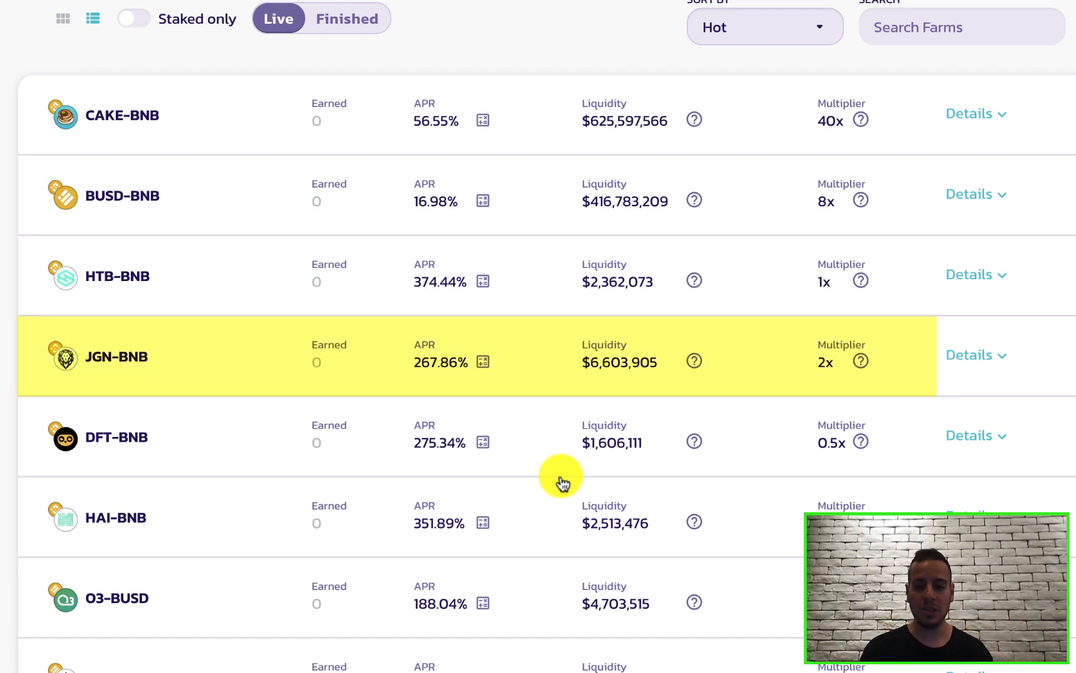
{"action": "mouse_move", "coordinate": [800, 369]}
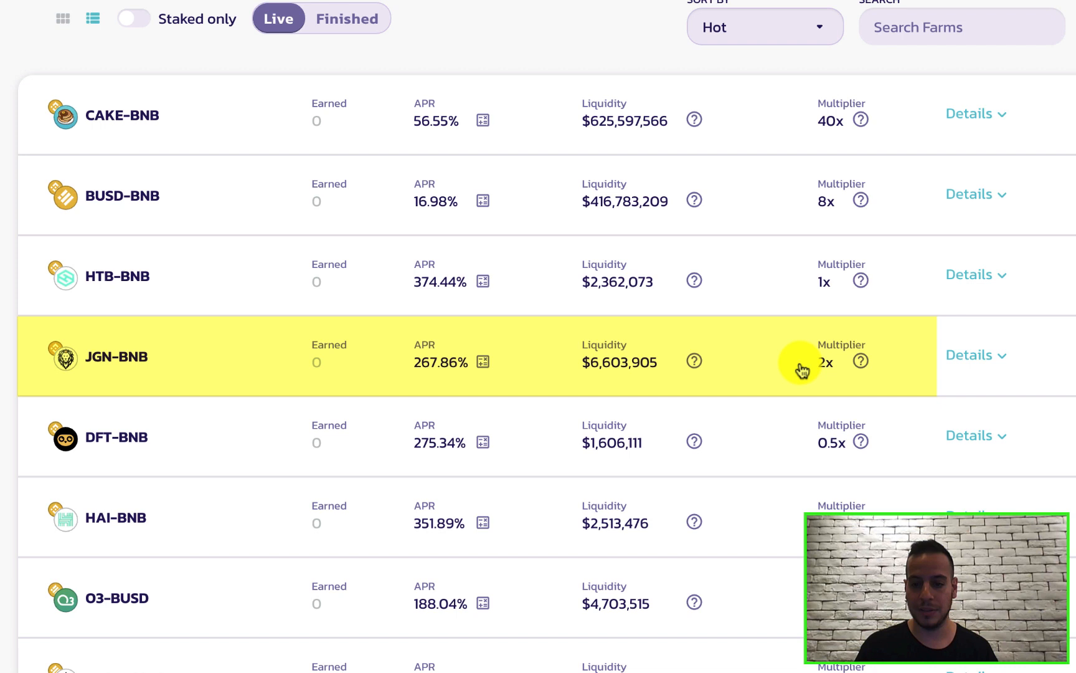
{"action": "mouse_move", "coordinate": [785, 377]}
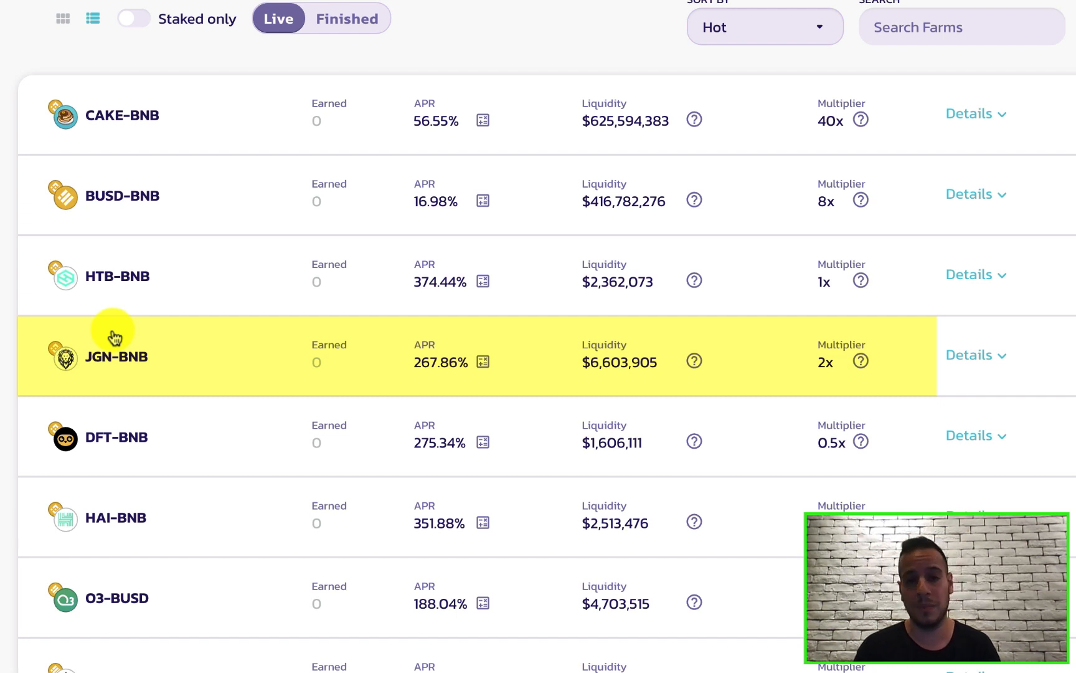
{"action": "mouse_move", "coordinate": [69, 340]}
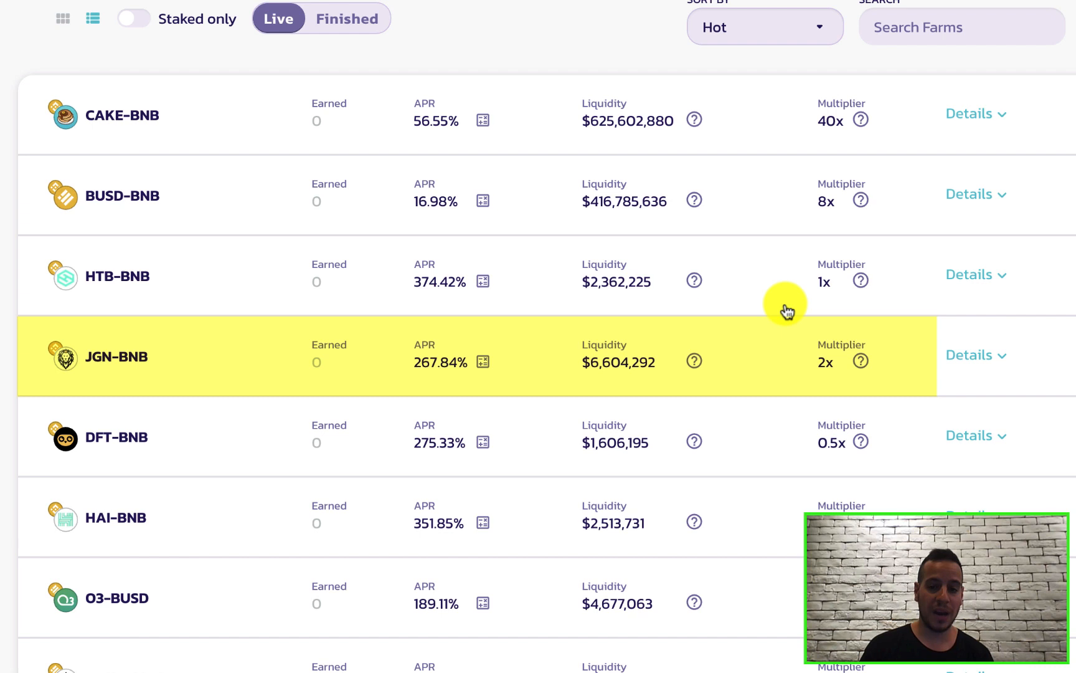
{"action": "mouse_move", "coordinate": [124, 351]}
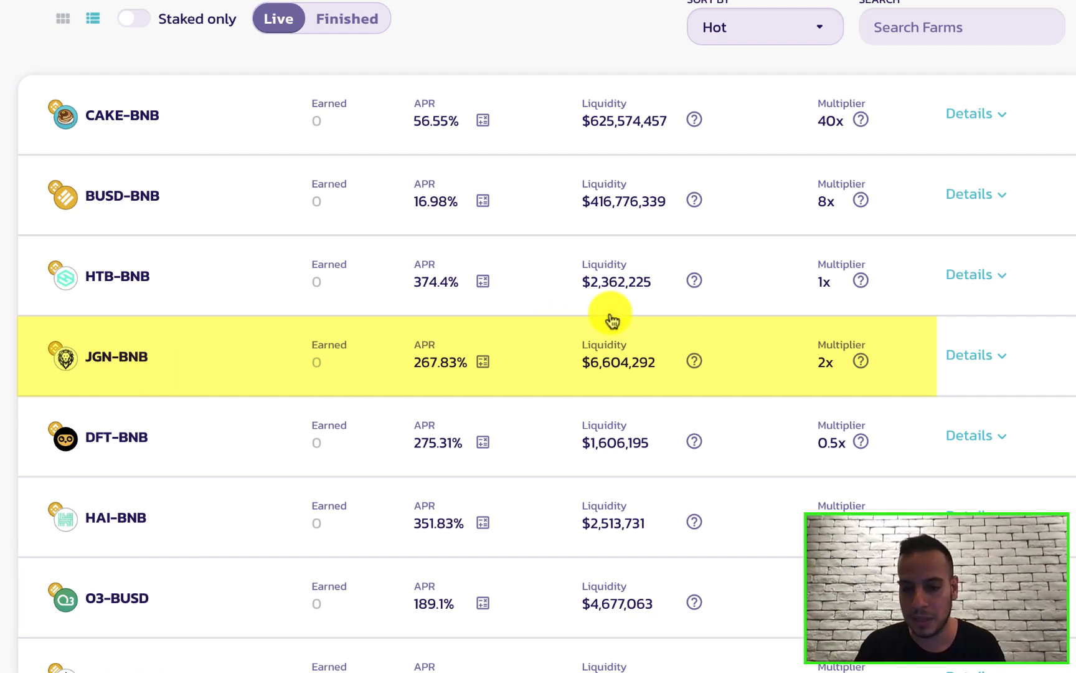
{"action": "mouse_move", "coordinate": [575, 352]}
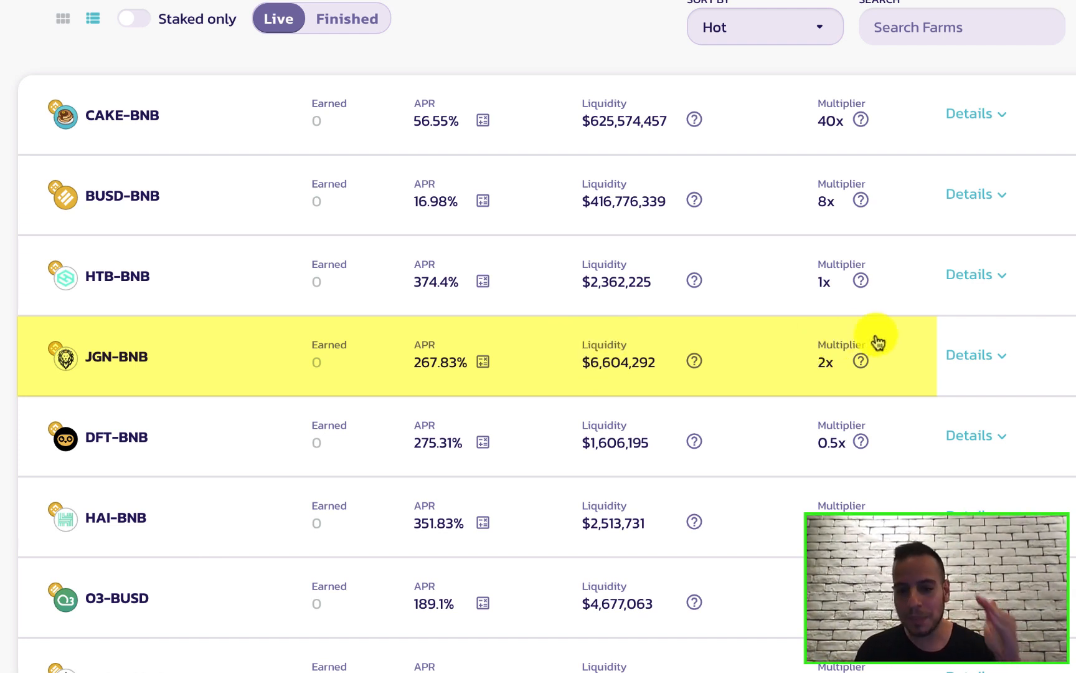
{"action": "mouse_move", "coordinate": [564, 437]}
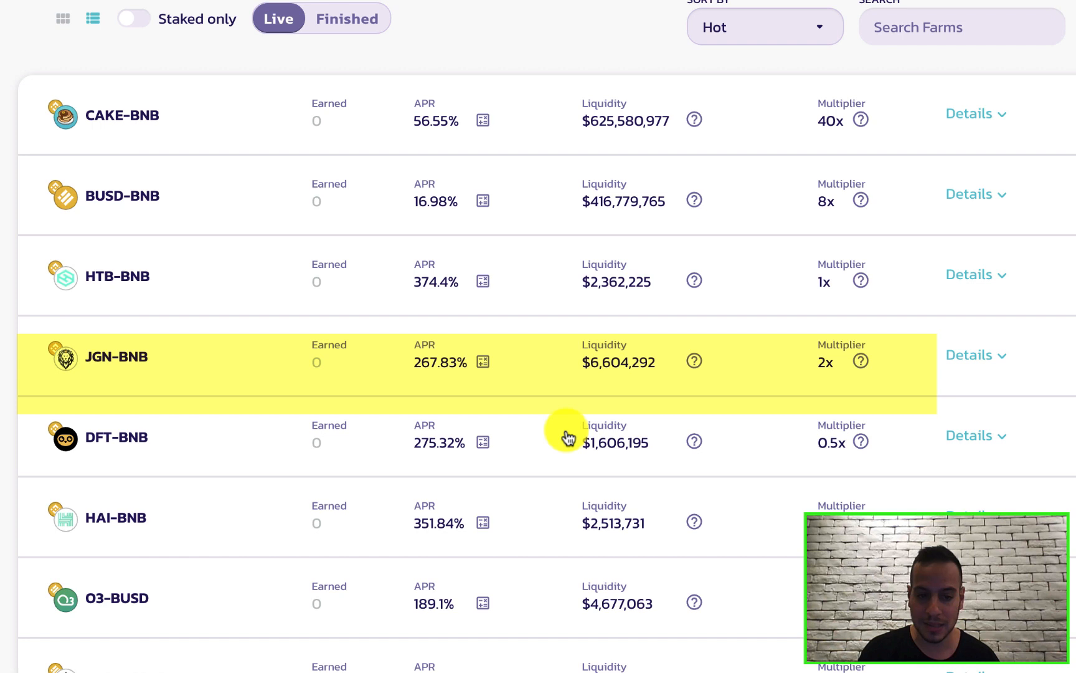
{"action": "mouse_move", "coordinate": [828, 455]}
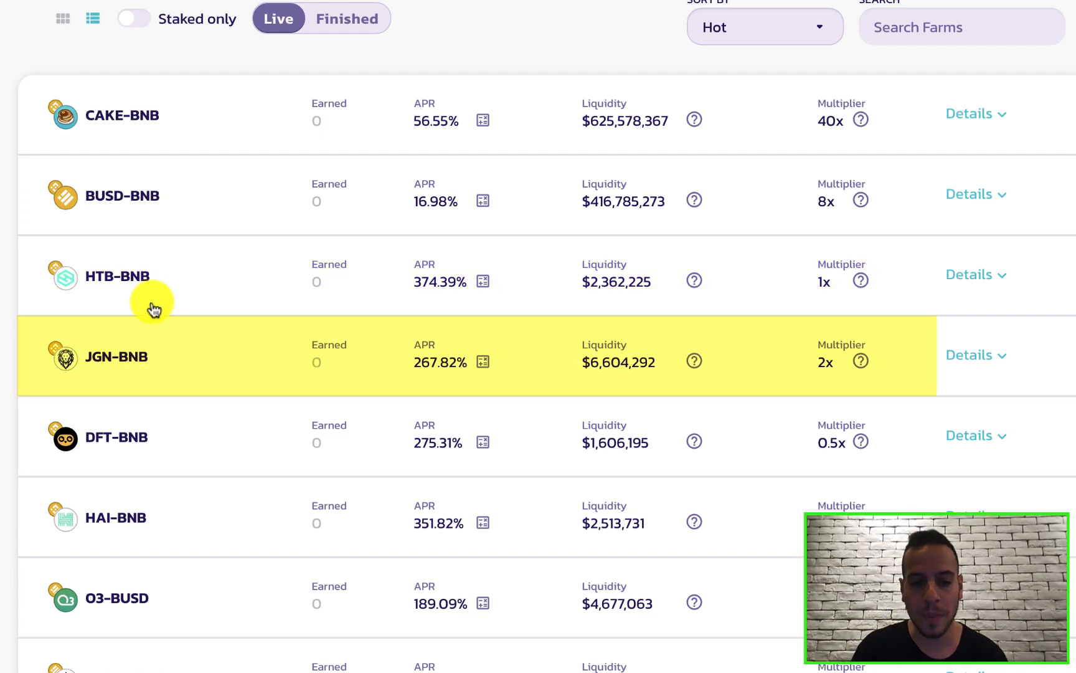
{"action": "mouse_move", "coordinate": [258, 384]}
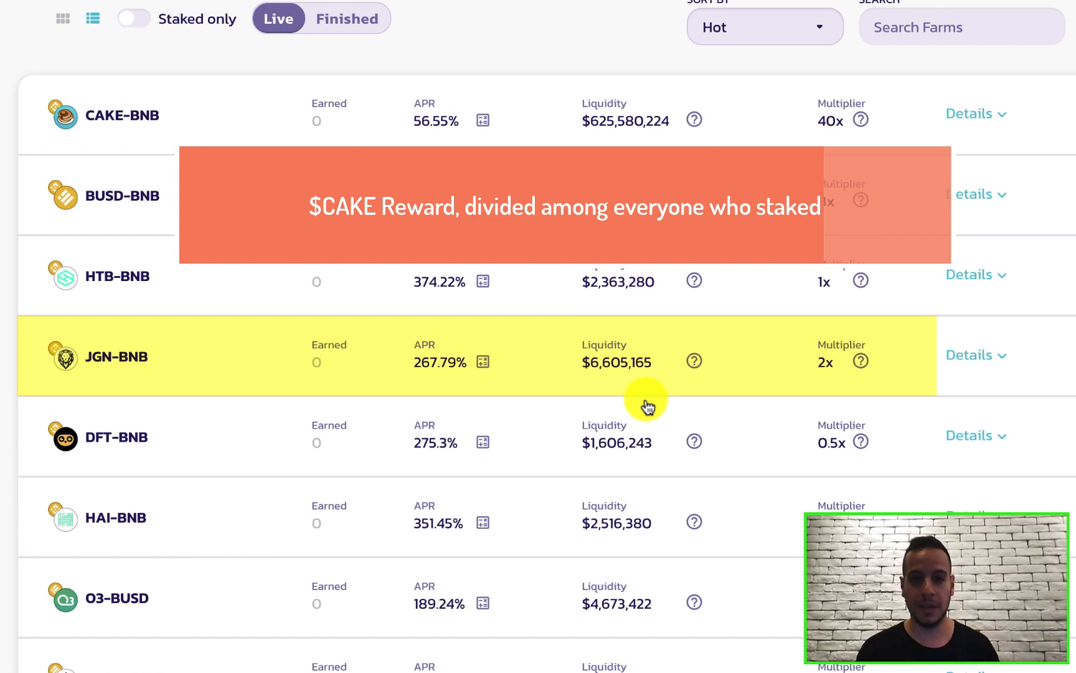
{"action": "mouse_move", "coordinate": [555, 363]}
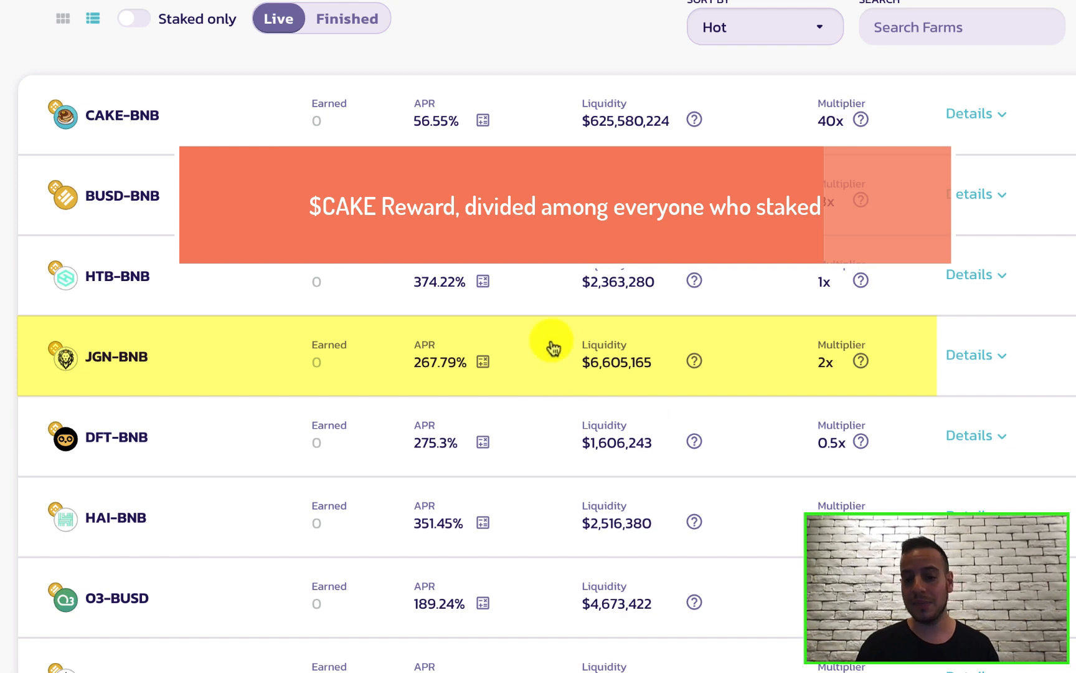
{"action": "mouse_move", "coordinate": [803, 361]}
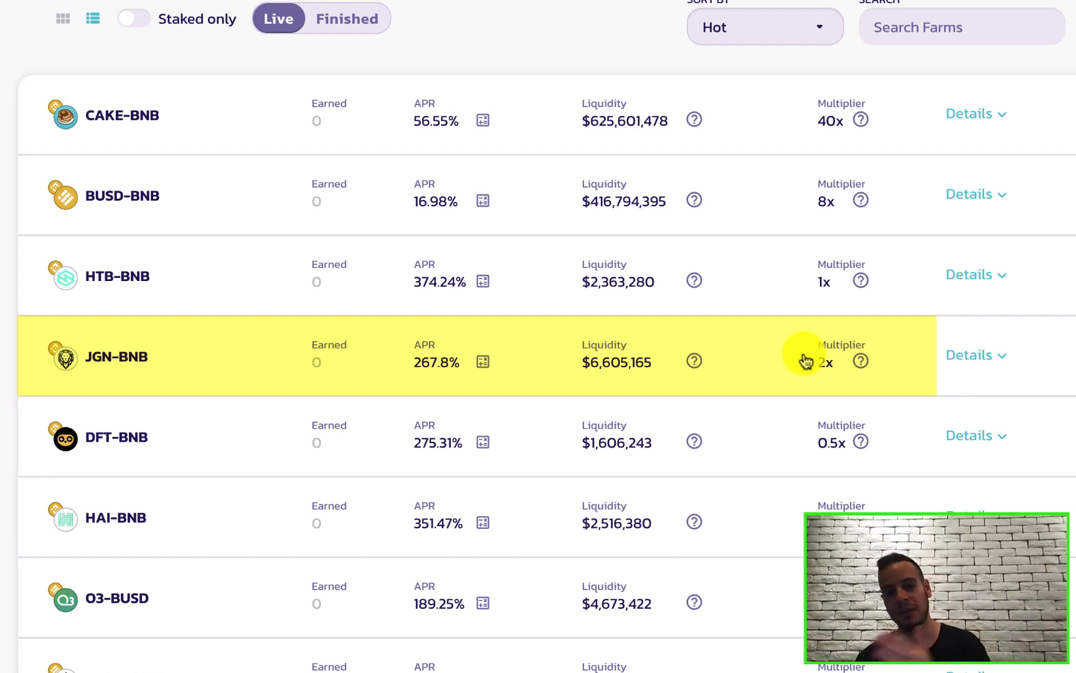
{"action": "mouse_move", "coordinate": [560, 388]}
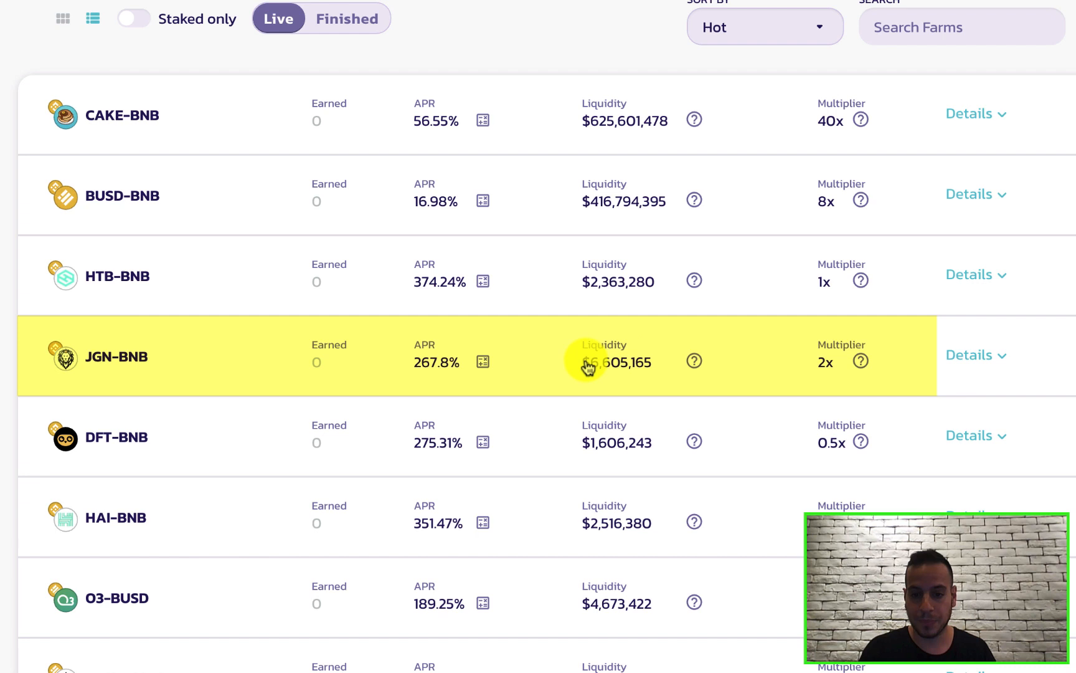
{"action": "mouse_move", "coordinate": [603, 371]}
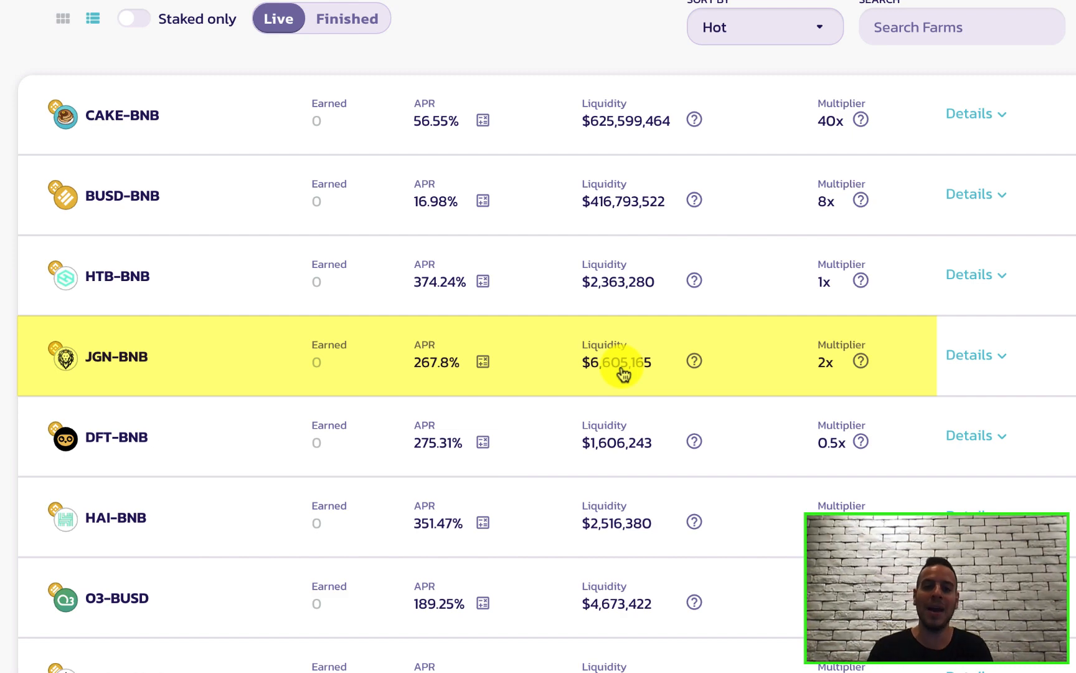
{"action": "mouse_move", "coordinate": [343, 392]}
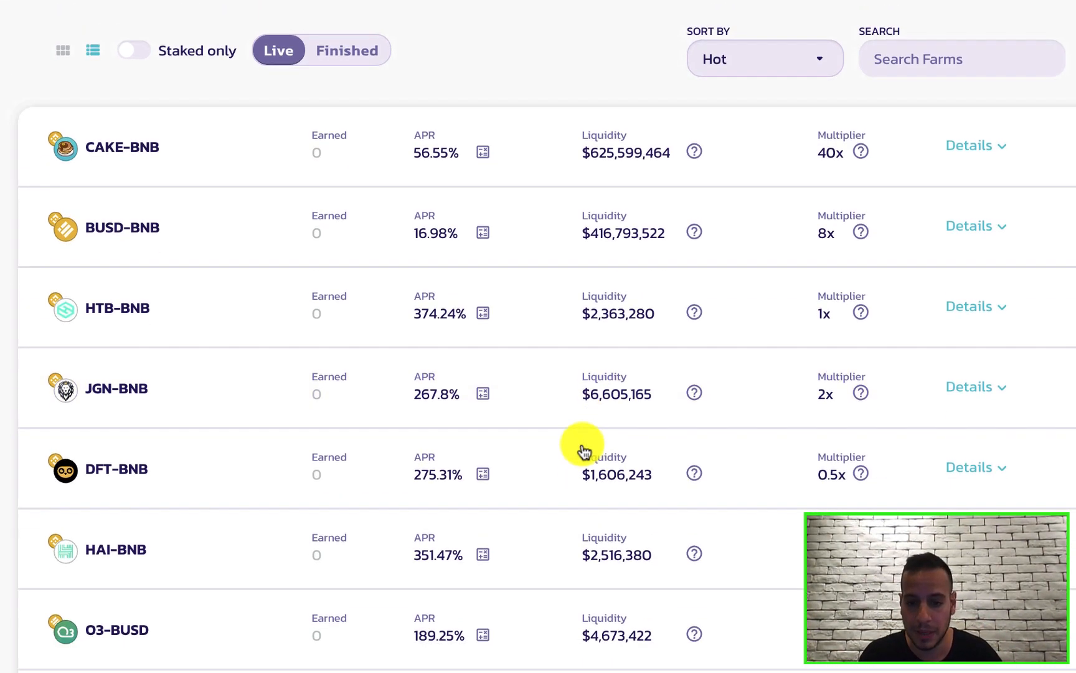
{"action": "scroll", "scroll_direction": "down", "scroll_amount": 3}
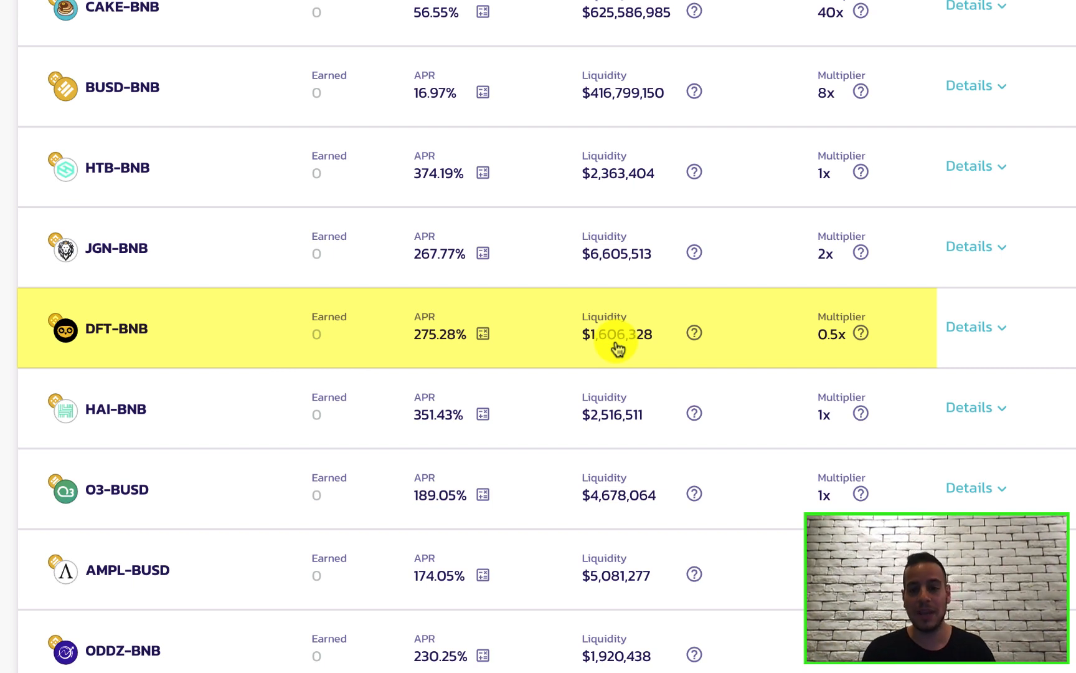
{"action": "mouse_move", "coordinate": [780, 330]}
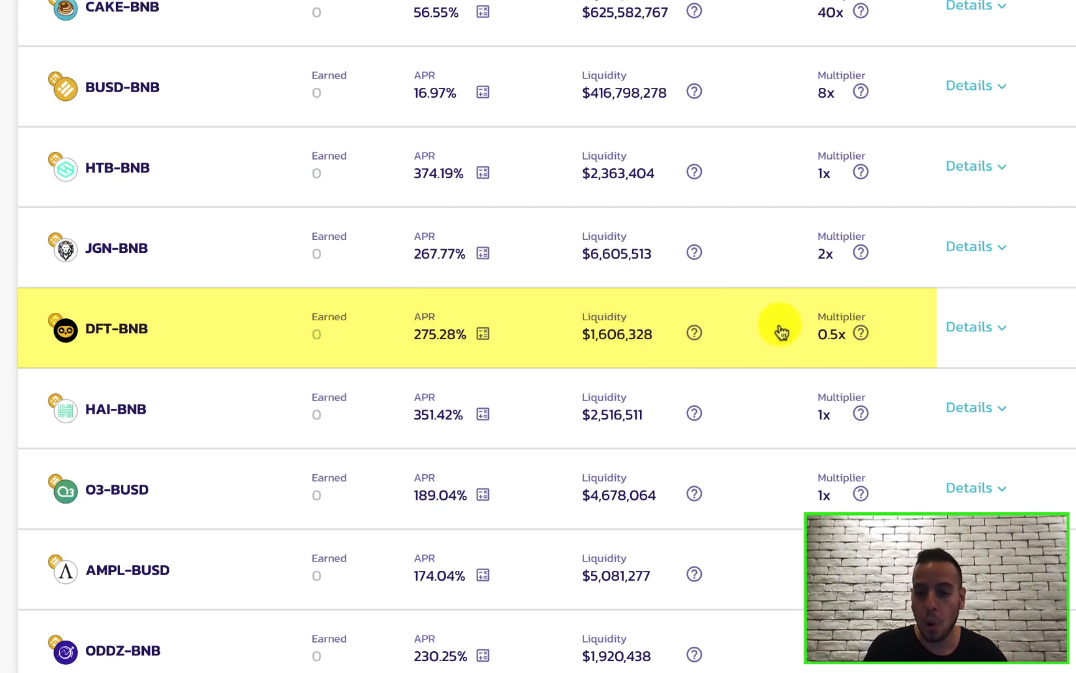
{"action": "mouse_move", "coordinate": [827, 347]}
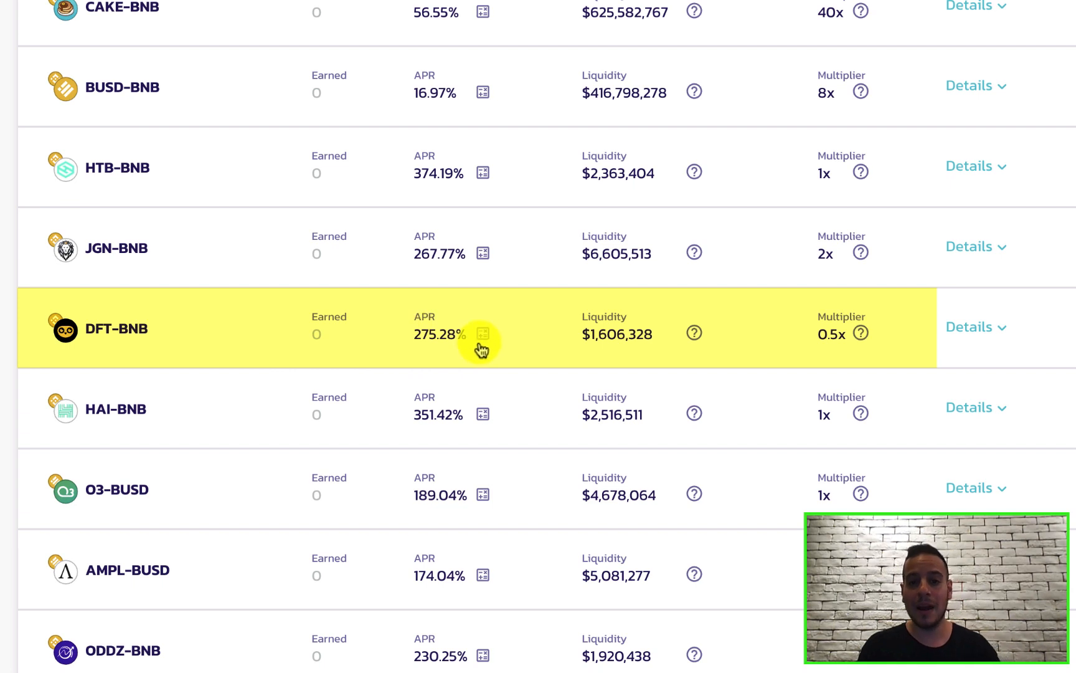
{"action": "mouse_move", "coordinate": [615, 305]}
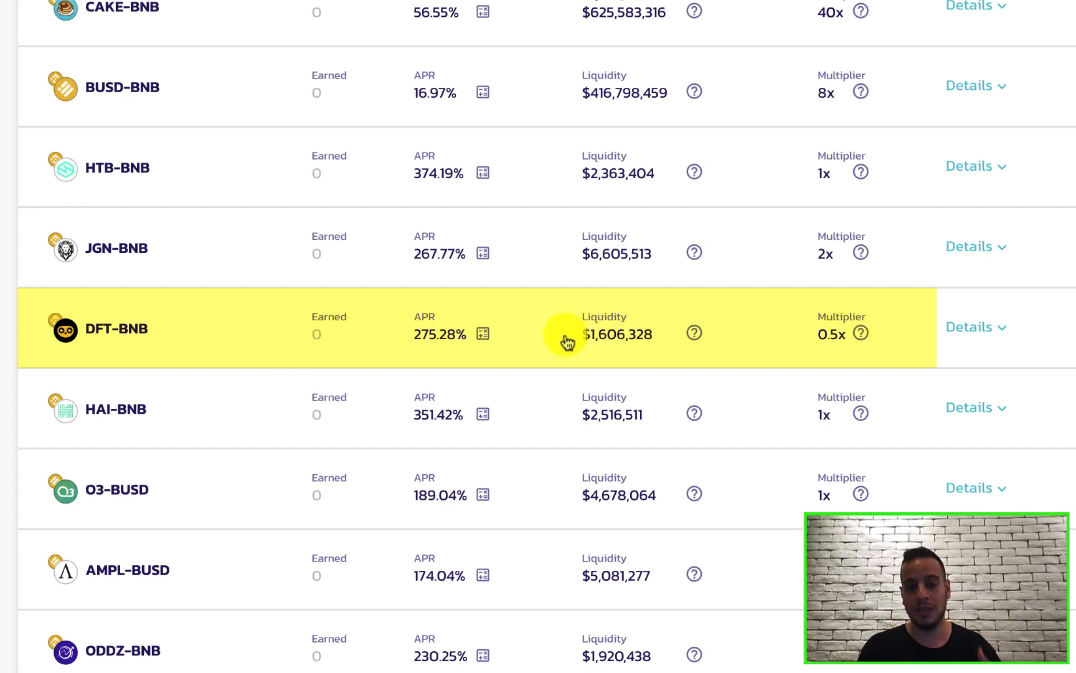
{"action": "mouse_move", "coordinate": [866, 321]}
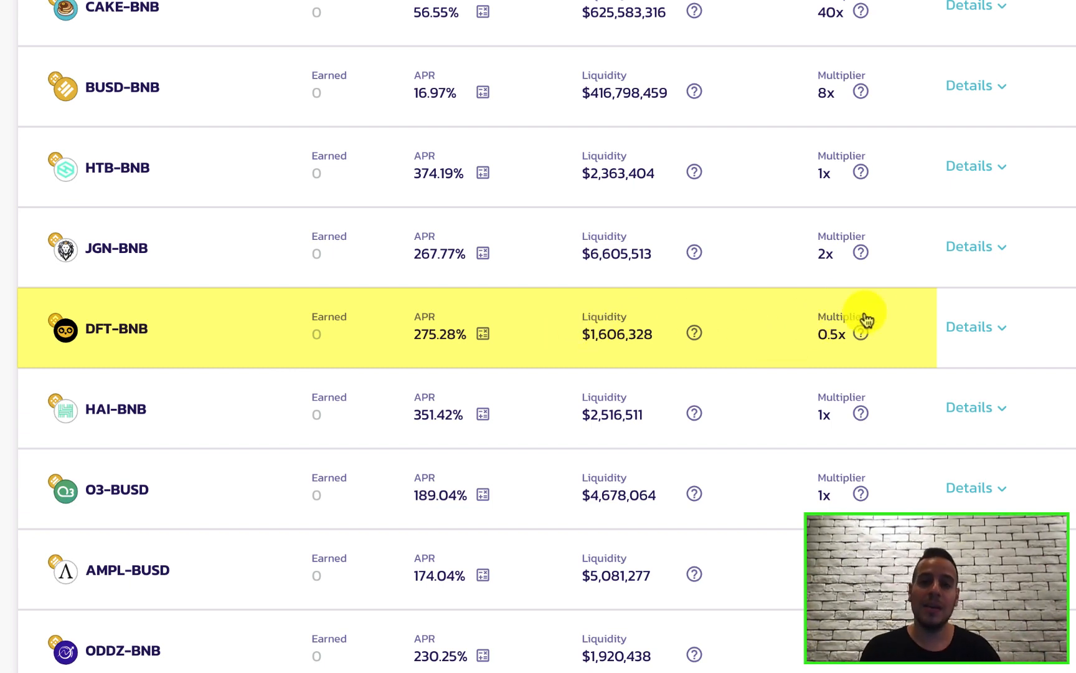
{"action": "mouse_move", "coordinate": [813, 312]}
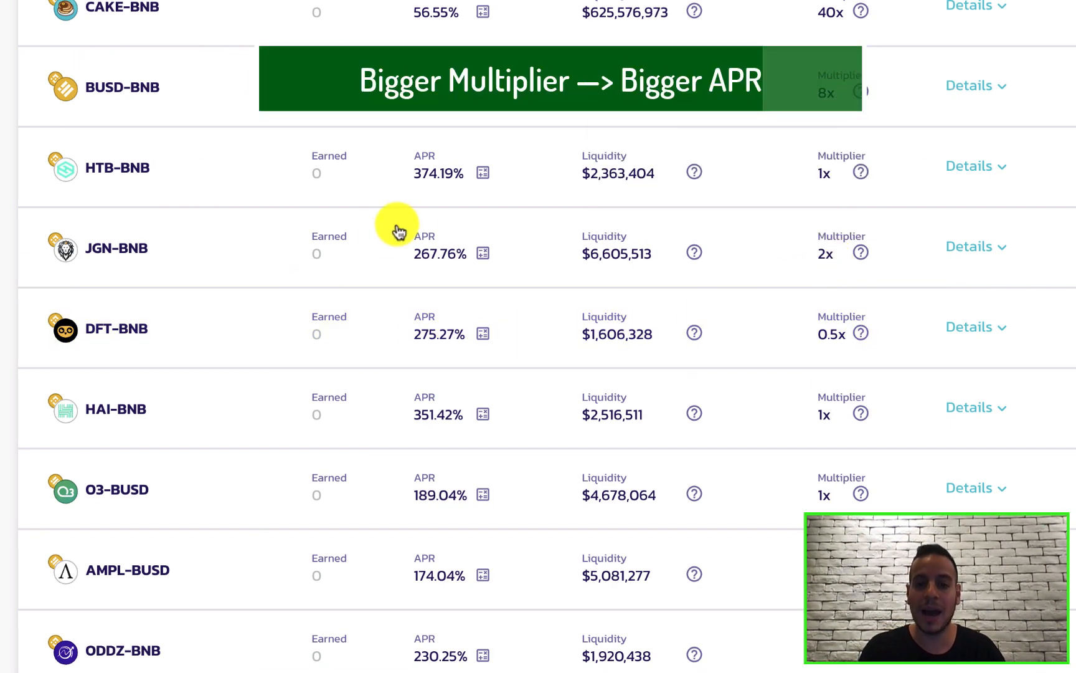
{"action": "mouse_move", "coordinate": [560, 256]}
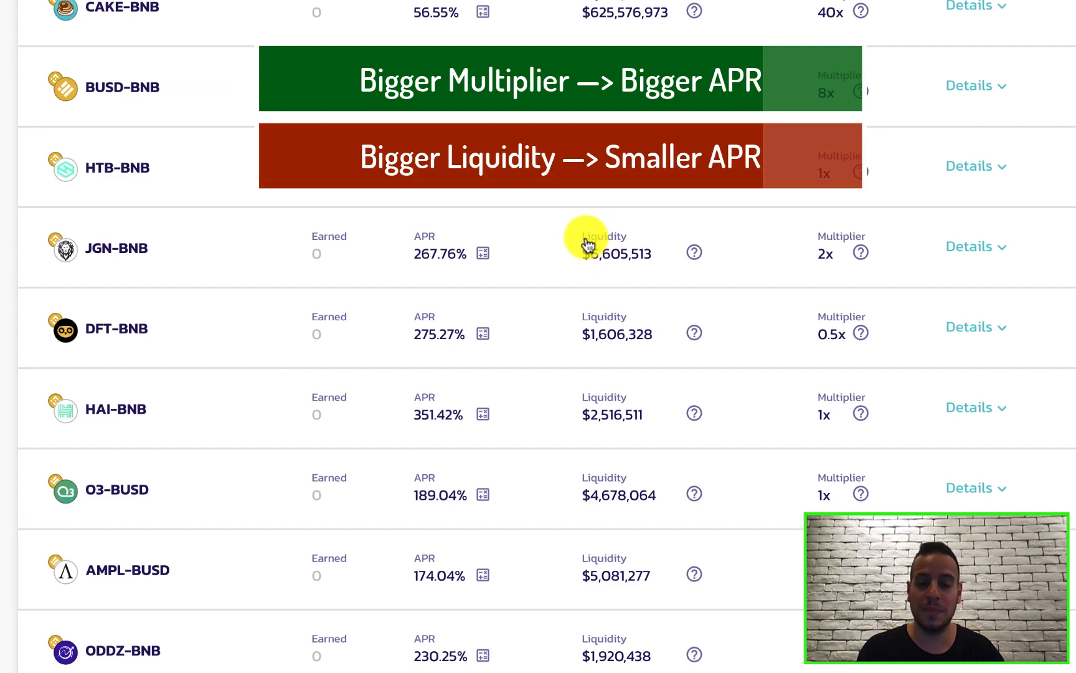
{"action": "mouse_move", "coordinate": [468, 266]}
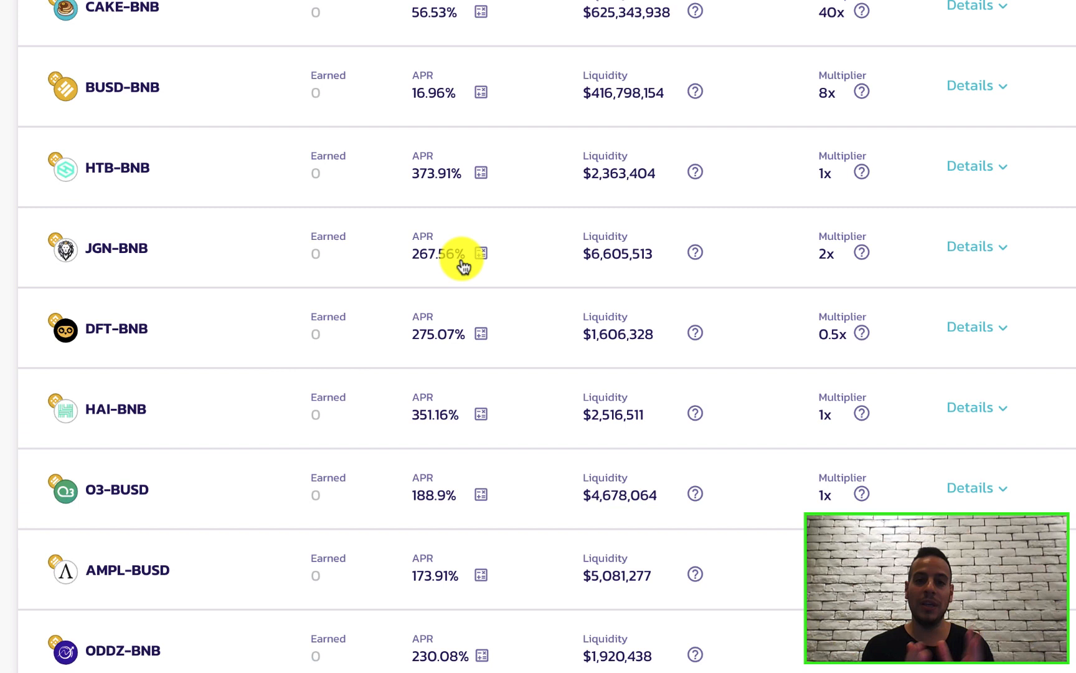
{"action": "mouse_move", "coordinate": [525, 242]}
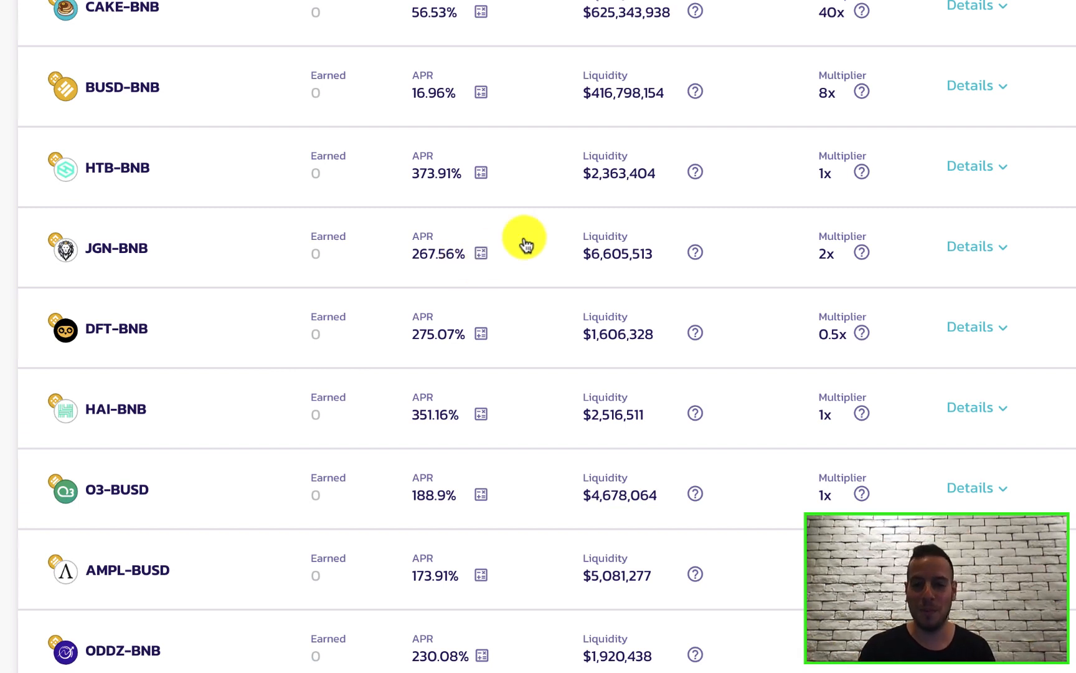
{"action": "mouse_move", "coordinate": [823, 86]}
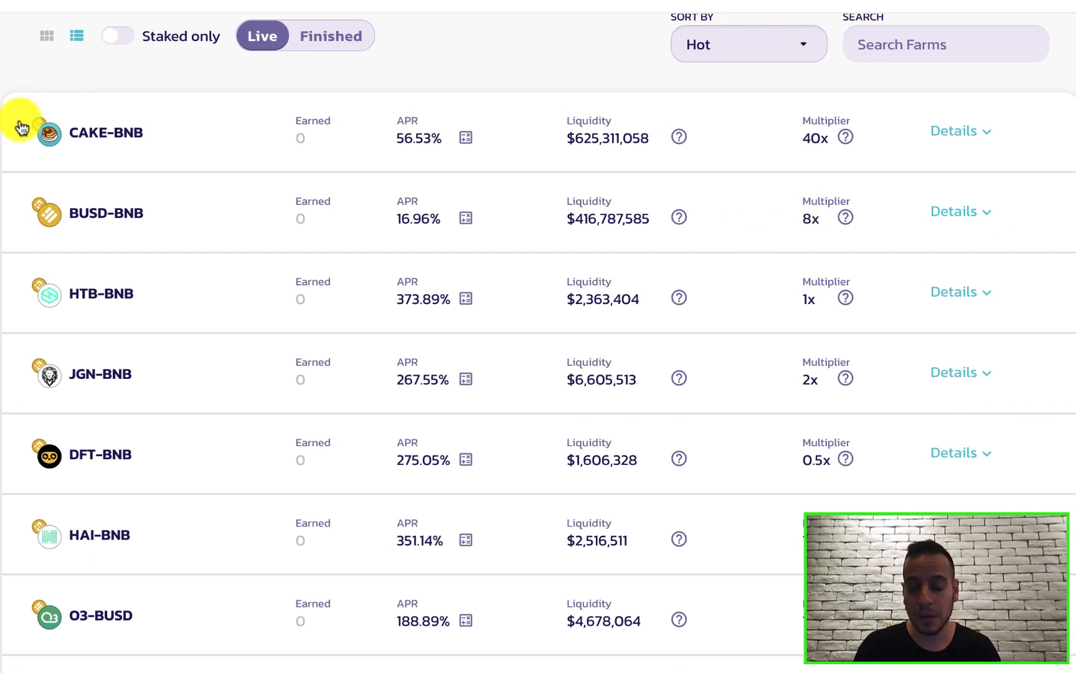
{"action": "mouse_move", "coordinate": [463, 103]}
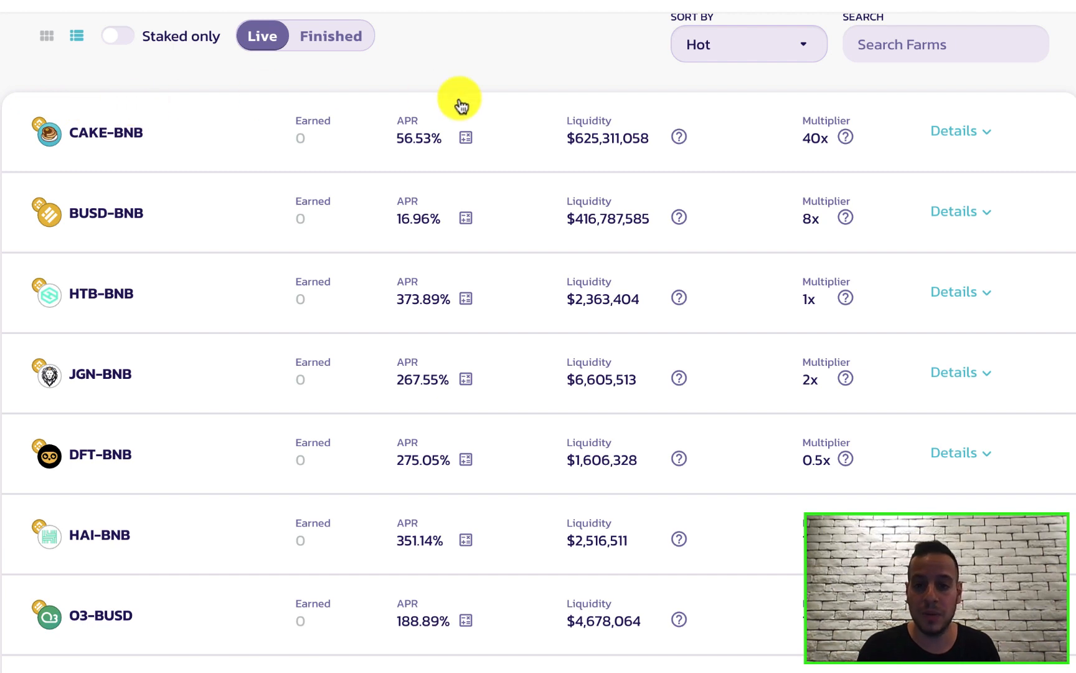
{"action": "mouse_move", "coordinate": [799, 116]}
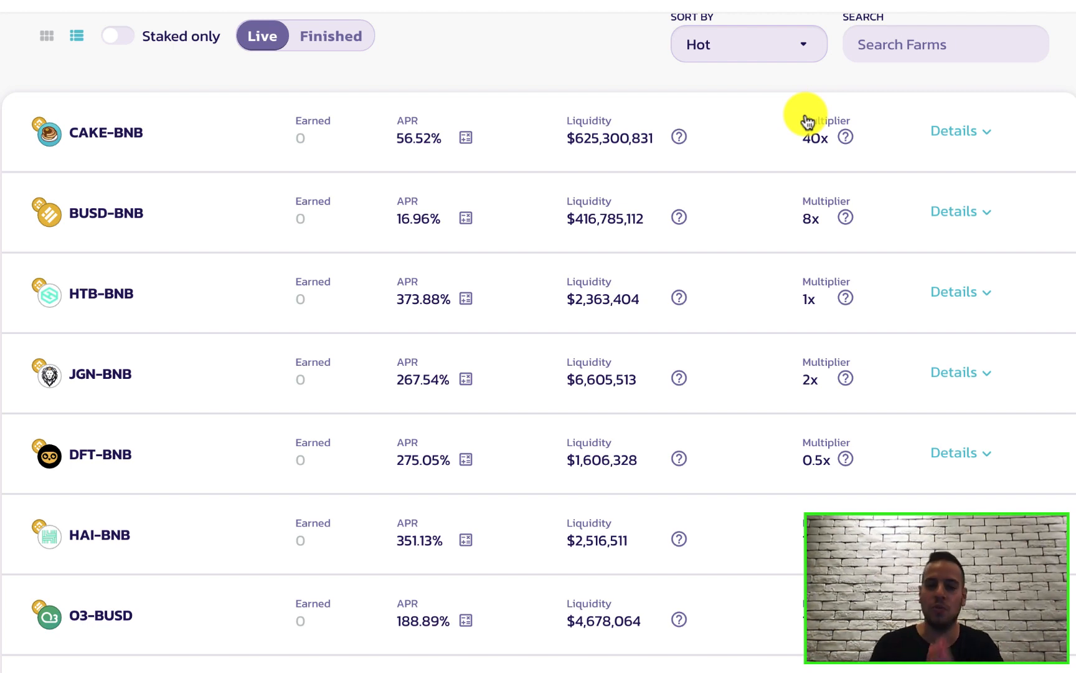
{"action": "mouse_move", "coordinate": [736, 119]}
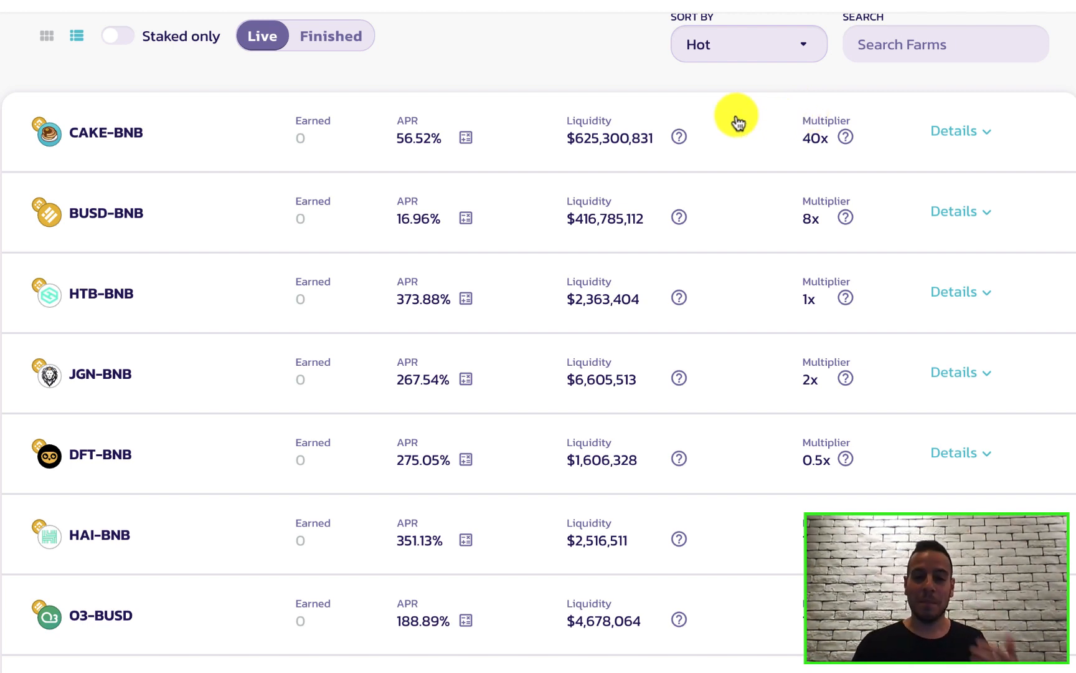
{"action": "mouse_move", "coordinate": [614, 168]}
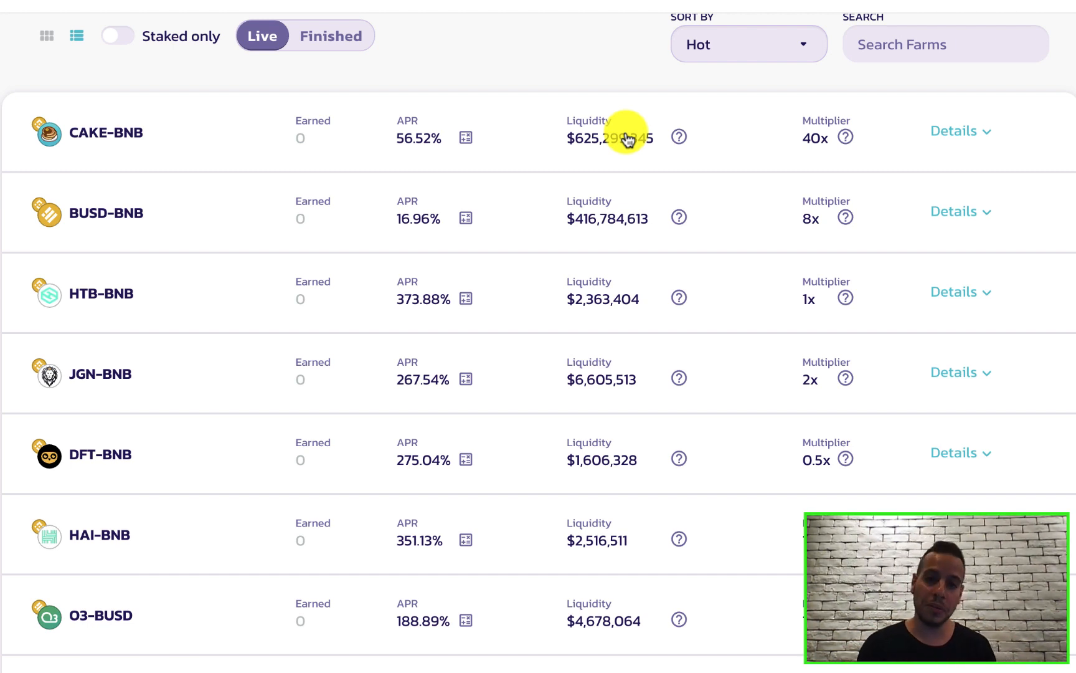
{"action": "mouse_move", "coordinate": [558, 103]}
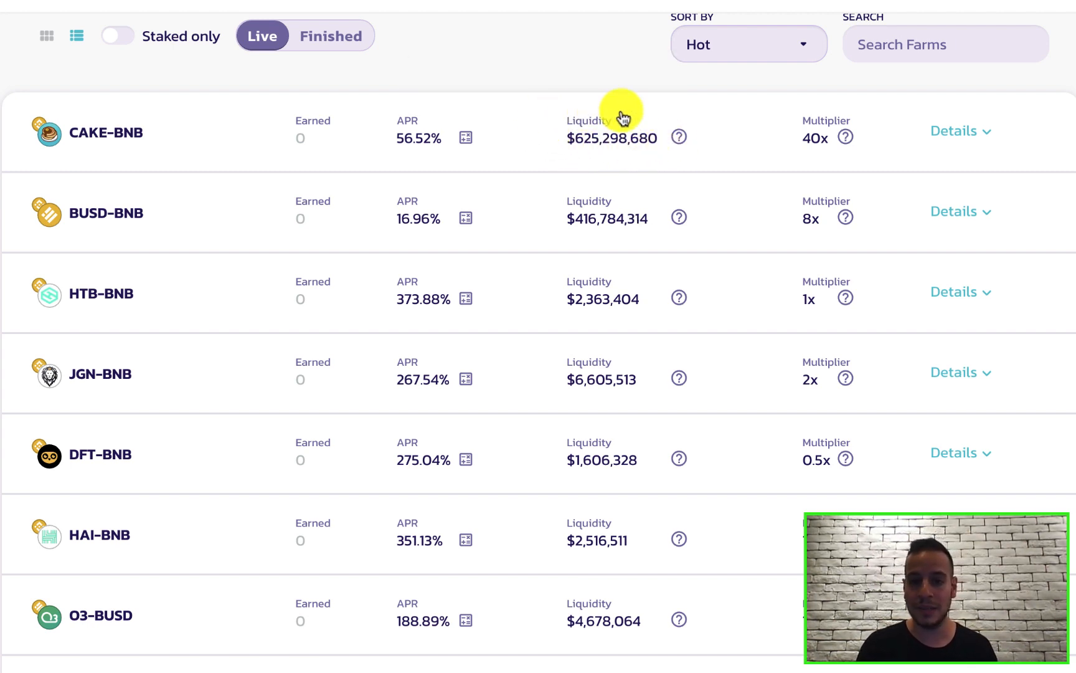
{"action": "mouse_move", "coordinate": [581, 153]}
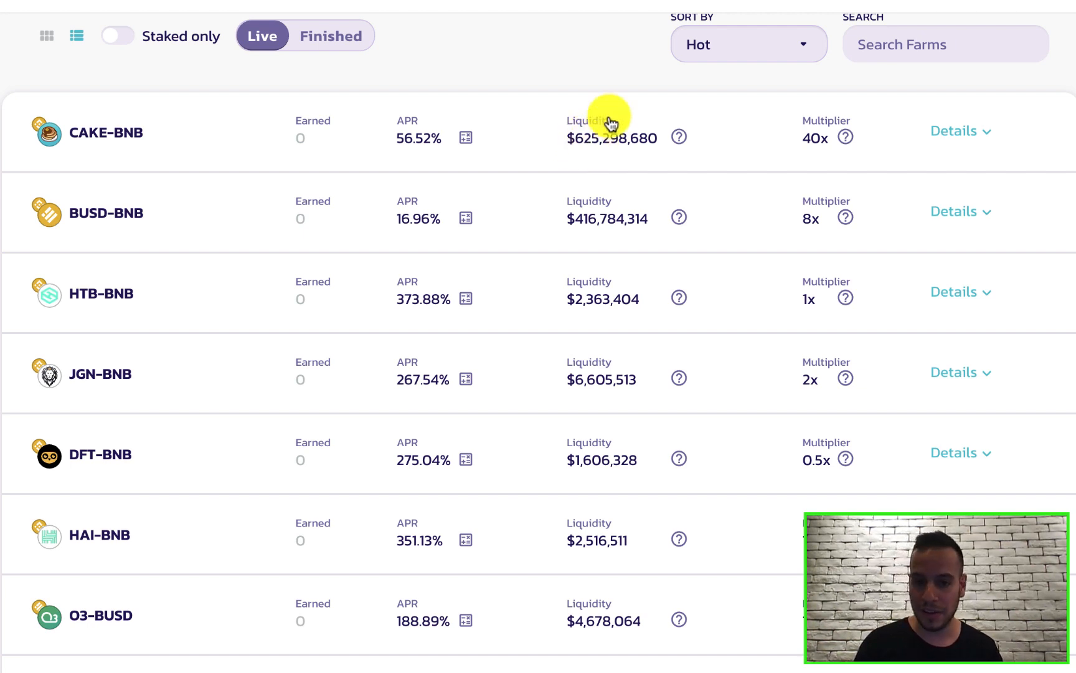
{"action": "mouse_move", "coordinate": [571, 387]}
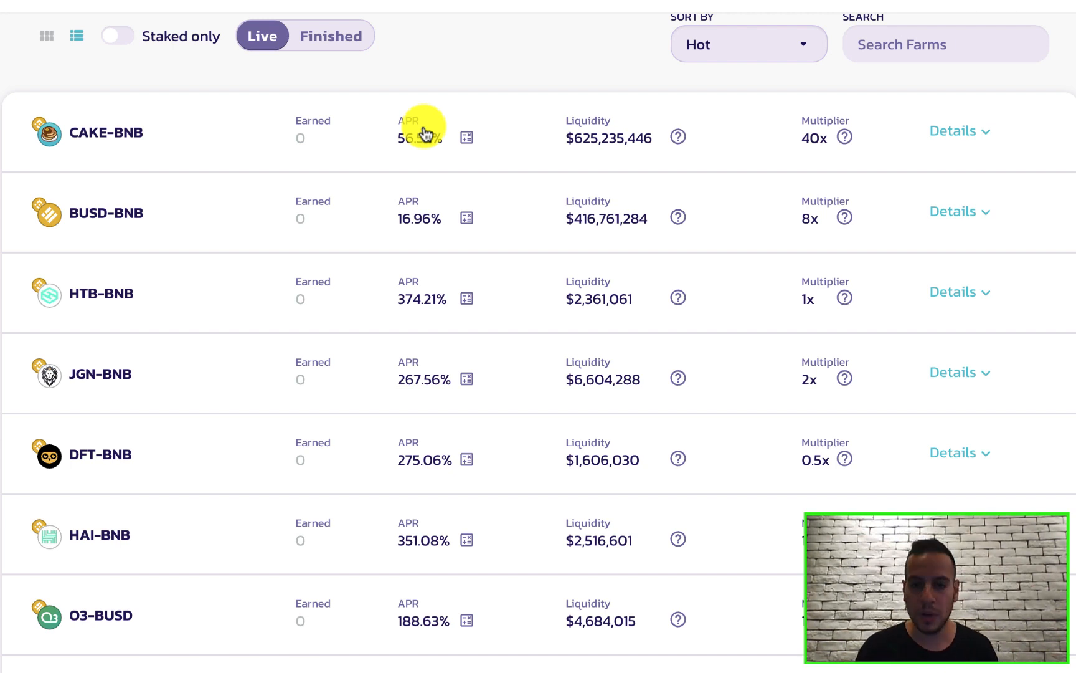
{"action": "mouse_move", "coordinate": [599, 145]}
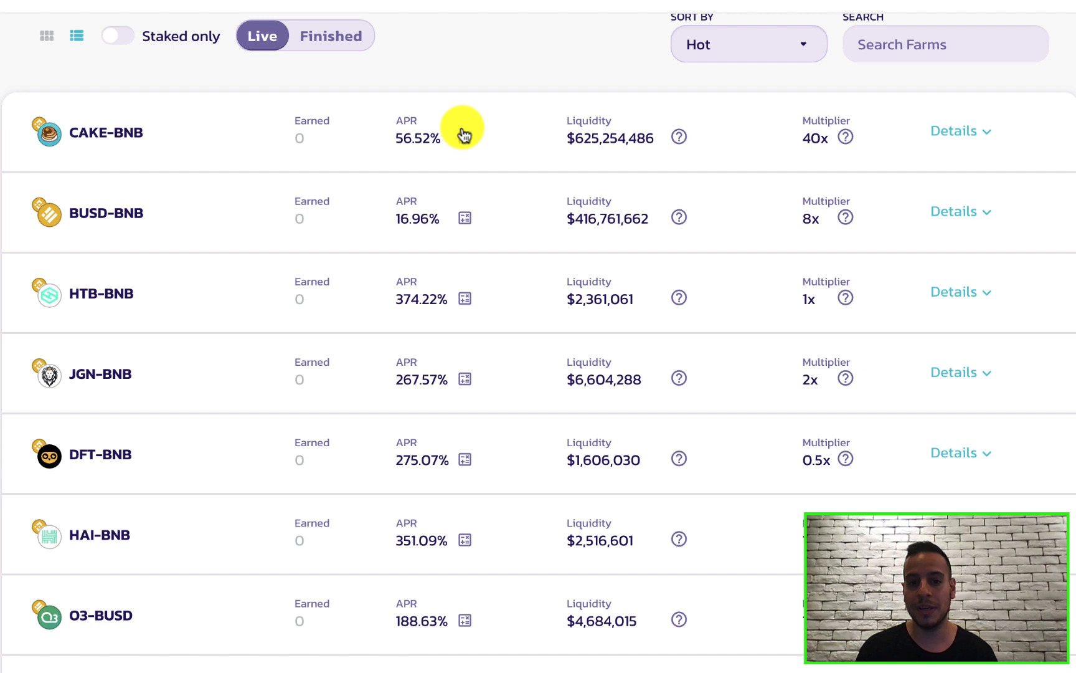
{"action": "mouse_move", "coordinate": [765, 159]}
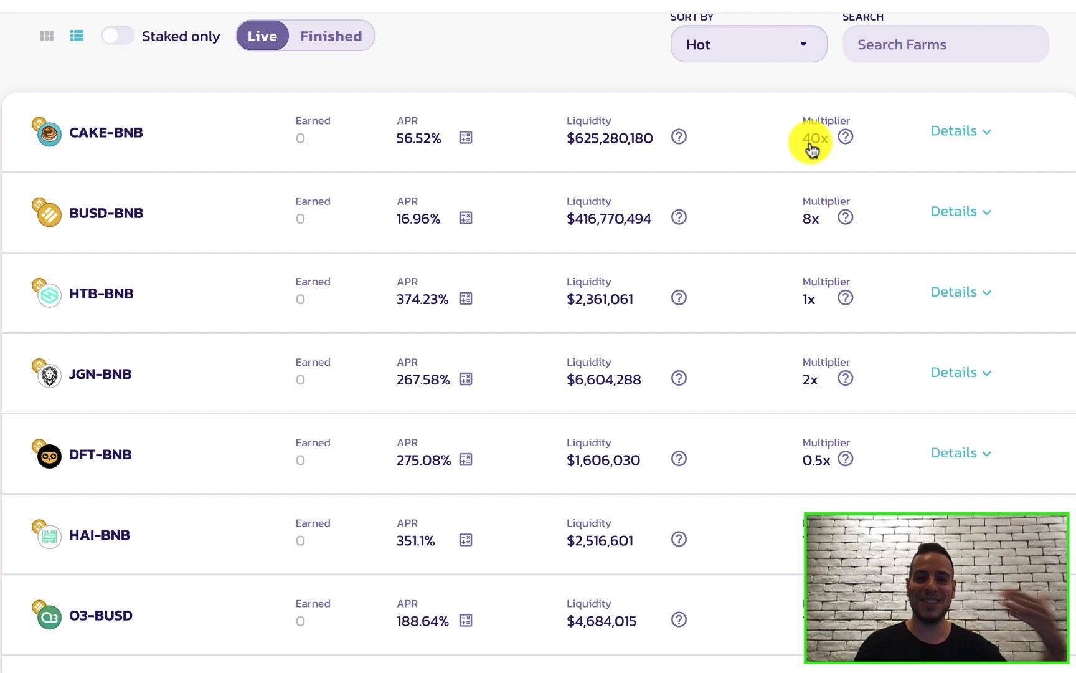
{"action": "mouse_move", "coordinate": [64, 160]}
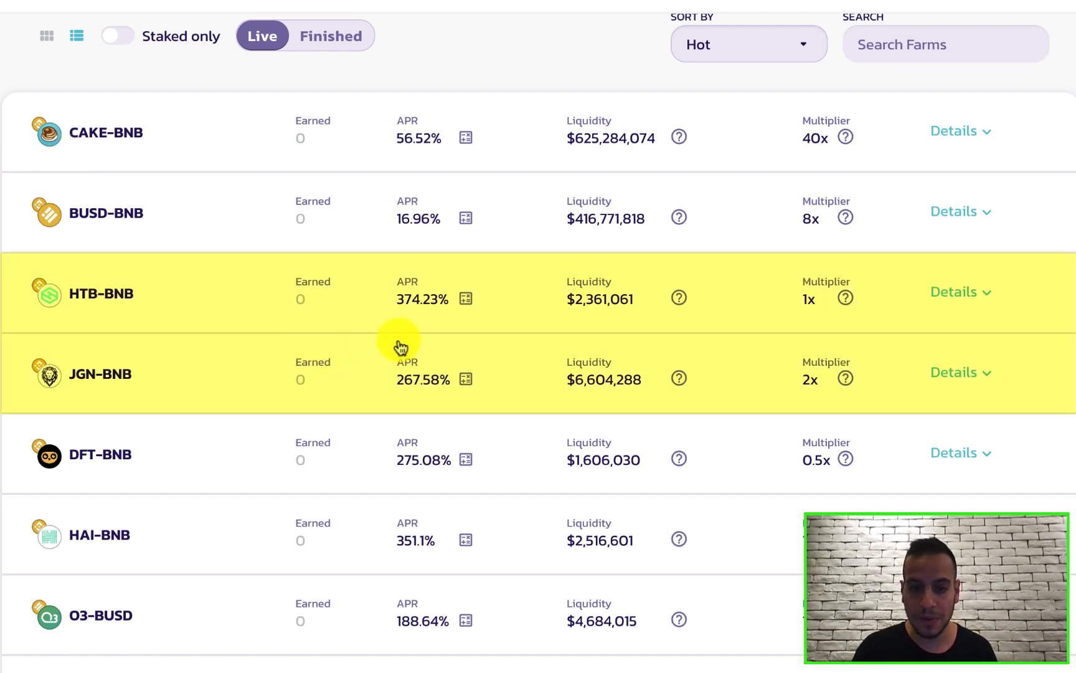
{"action": "mouse_move", "coordinate": [83, 325]}
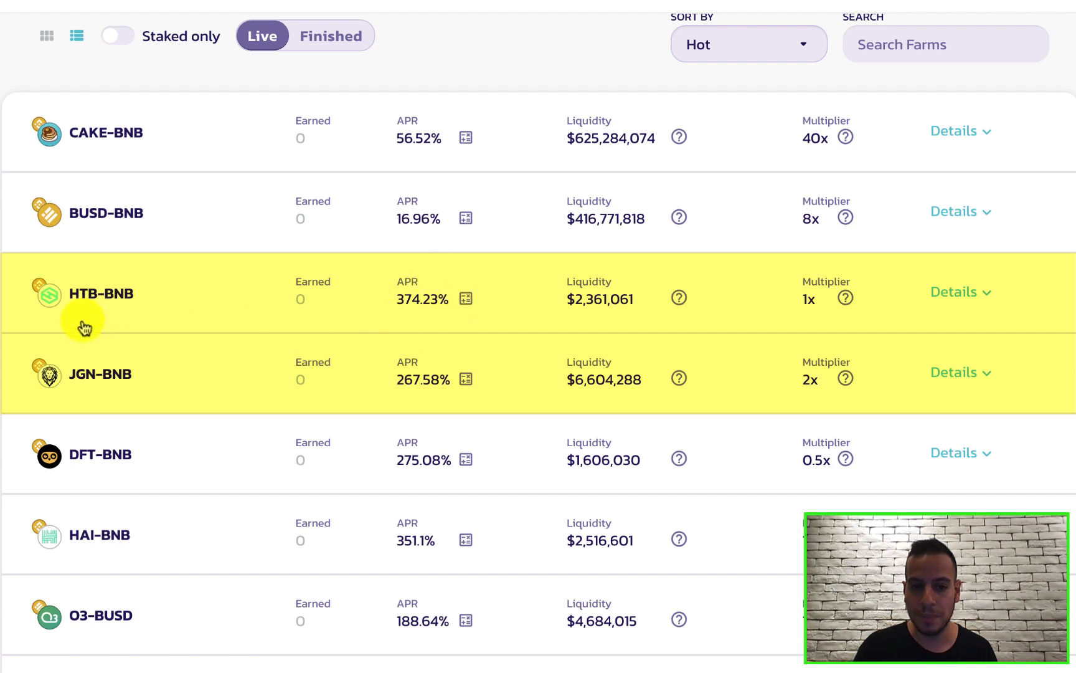
{"action": "mouse_move", "coordinate": [112, 338]}
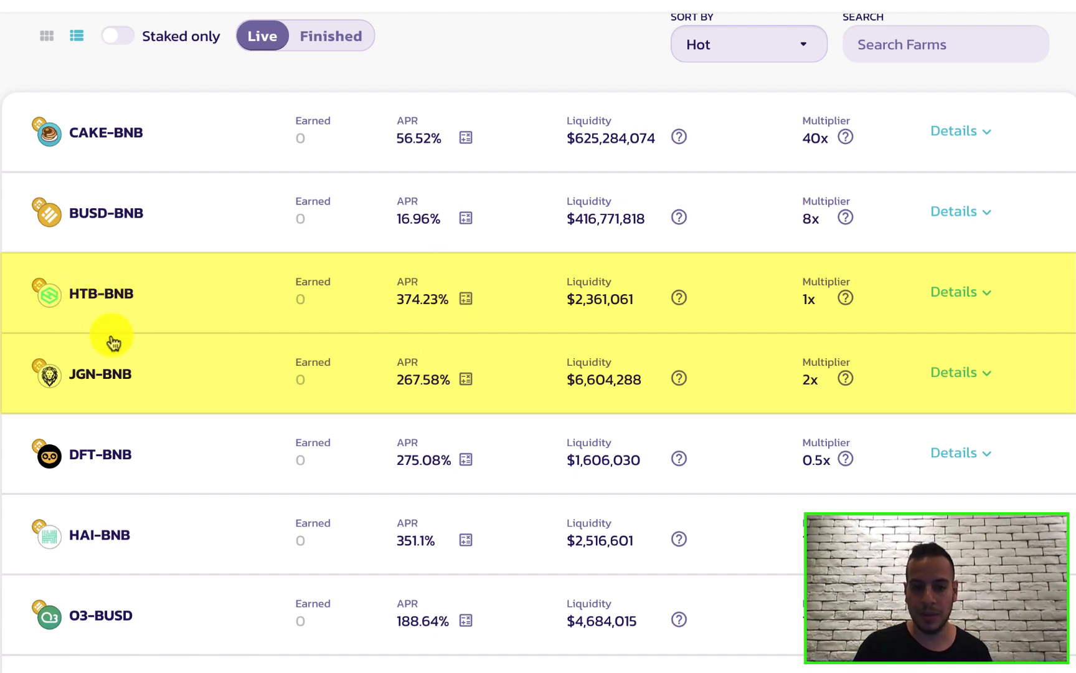
{"action": "mouse_move", "coordinate": [11, 415]}
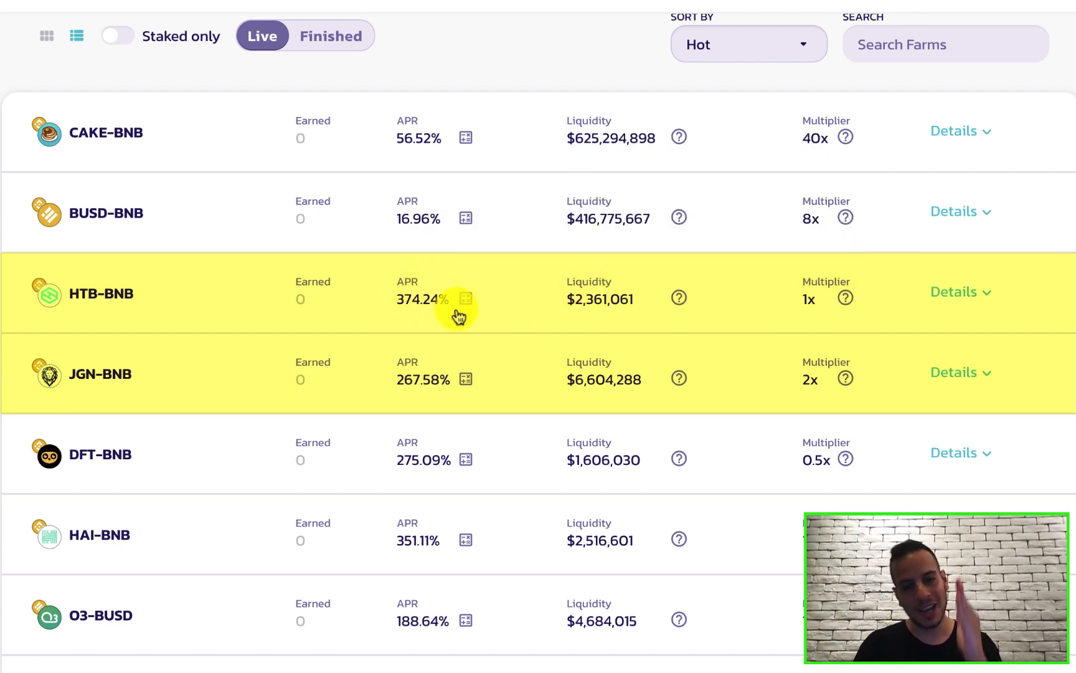
{"action": "mouse_move", "coordinate": [810, 322]}
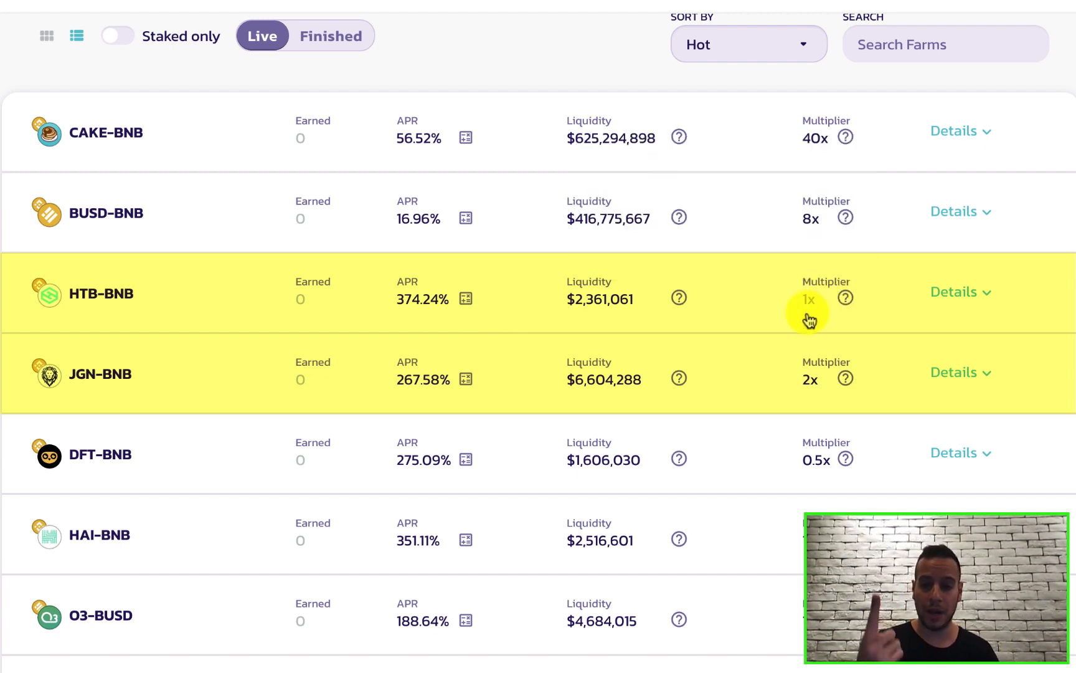
{"action": "mouse_move", "coordinate": [829, 372]}
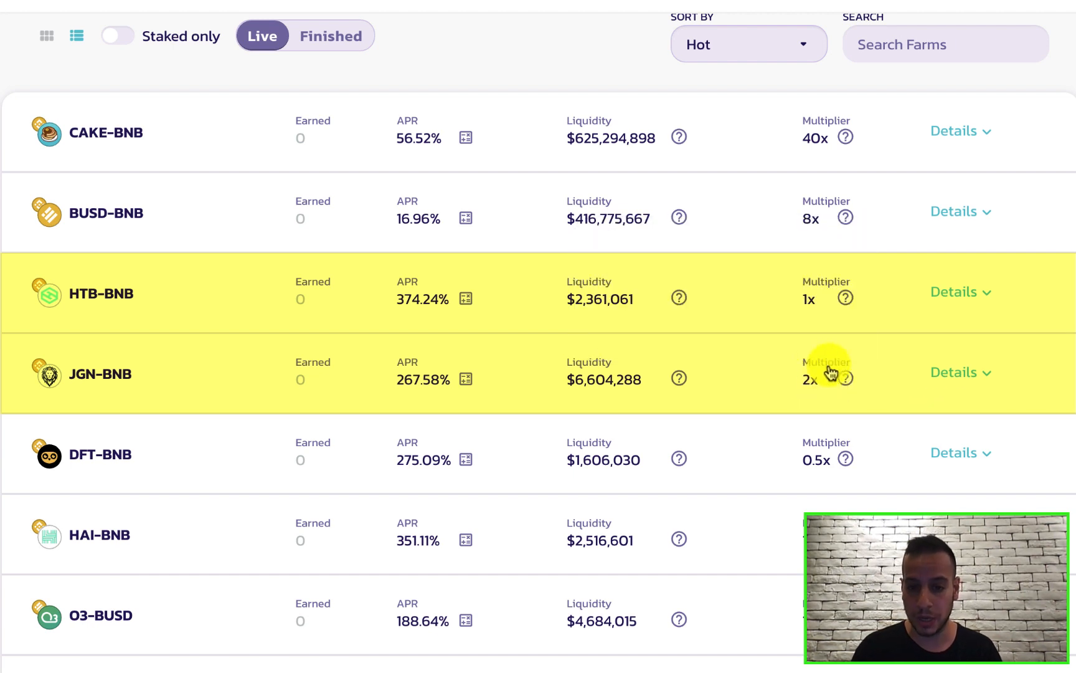
{"action": "mouse_move", "coordinate": [593, 285]}
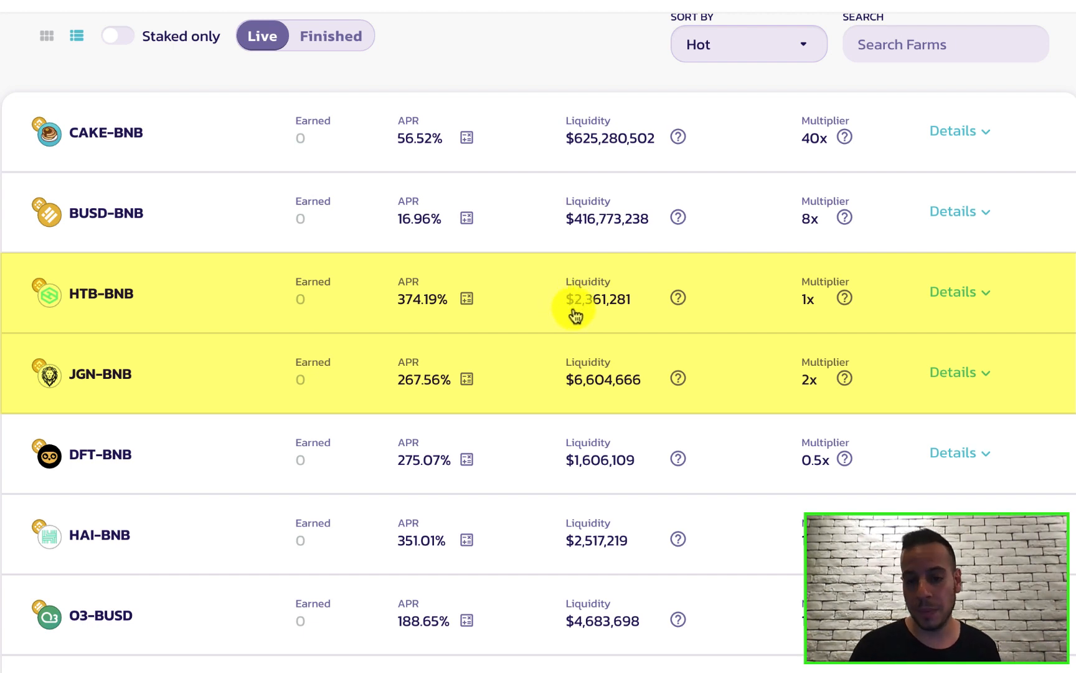
{"action": "mouse_move", "coordinate": [574, 395]}
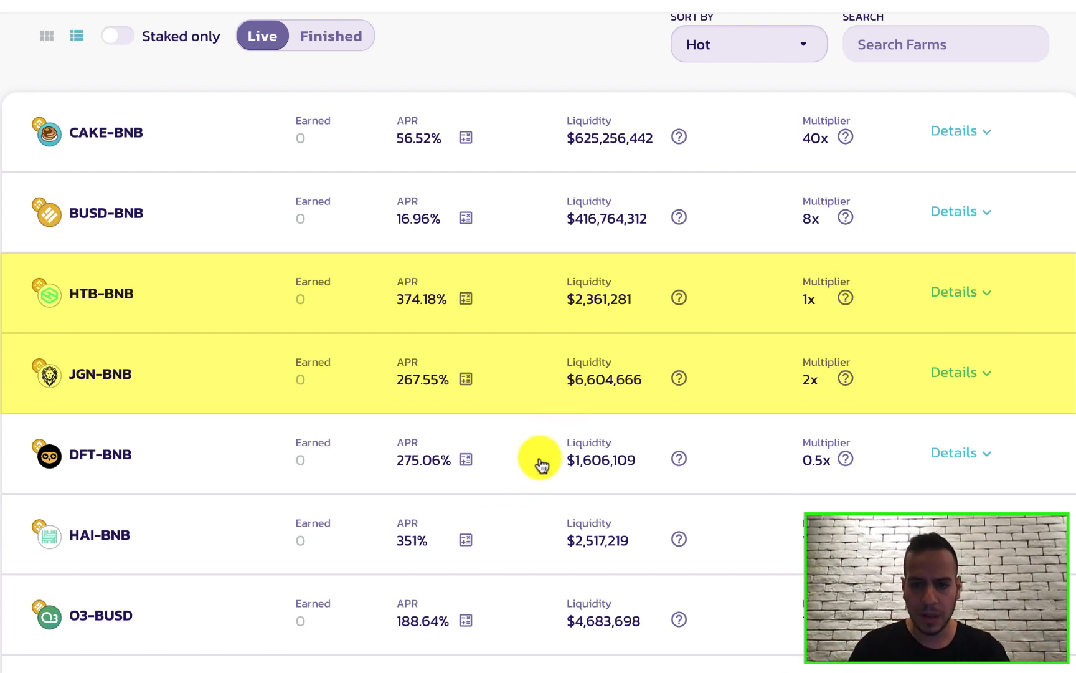
{"action": "mouse_move", "coordinate": [817, 327]}
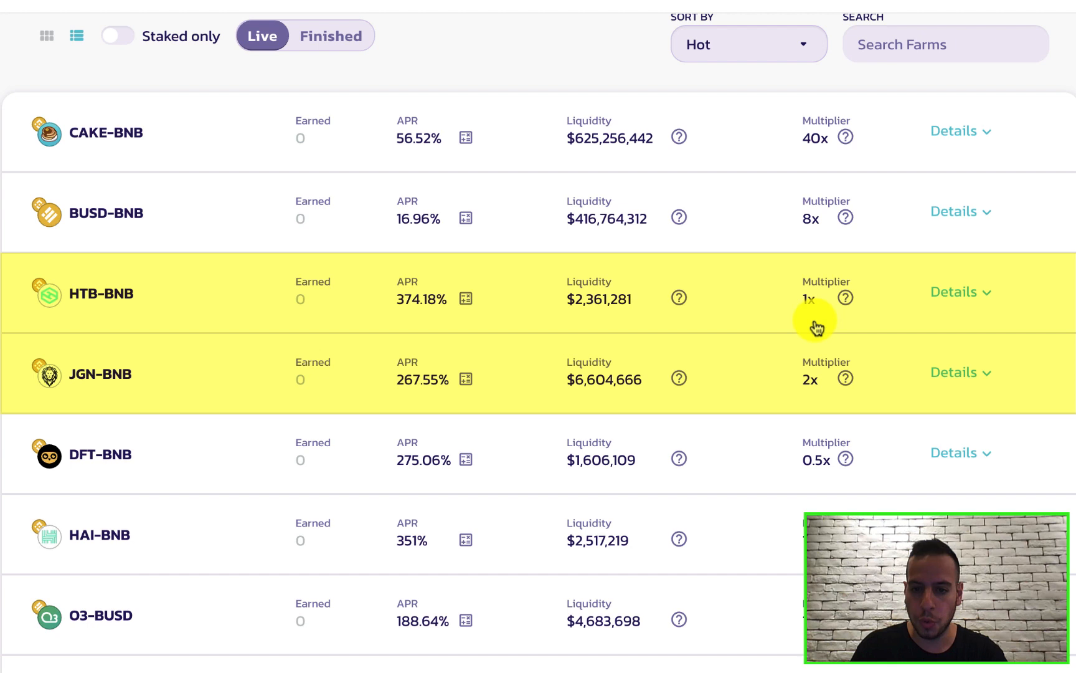
{"action": "mouse_move", "coordinate": [588, 381]}
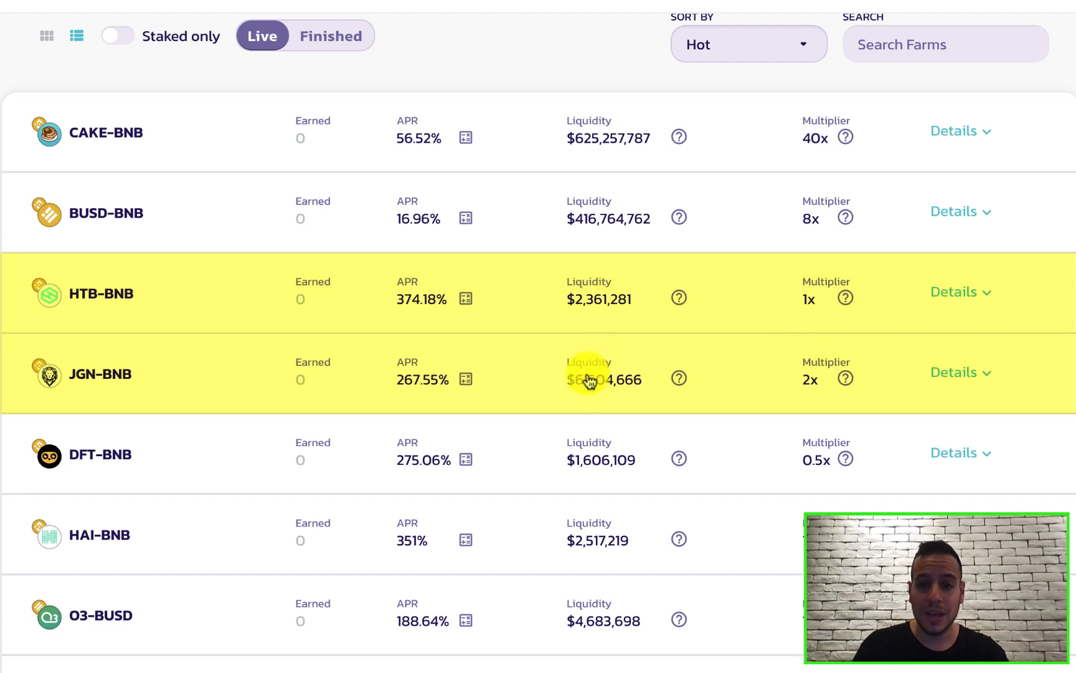
{"action": "mouse_move", "coordinate": [559, 295]}
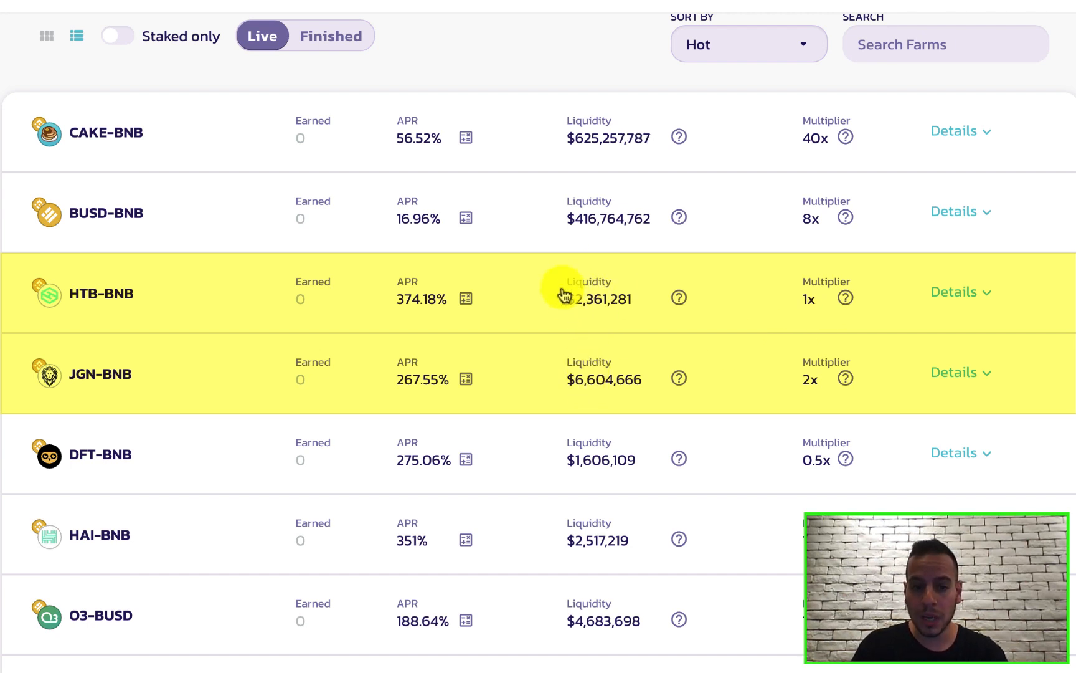
{"action": "mouse_move", "coordinate": [412, 296]}
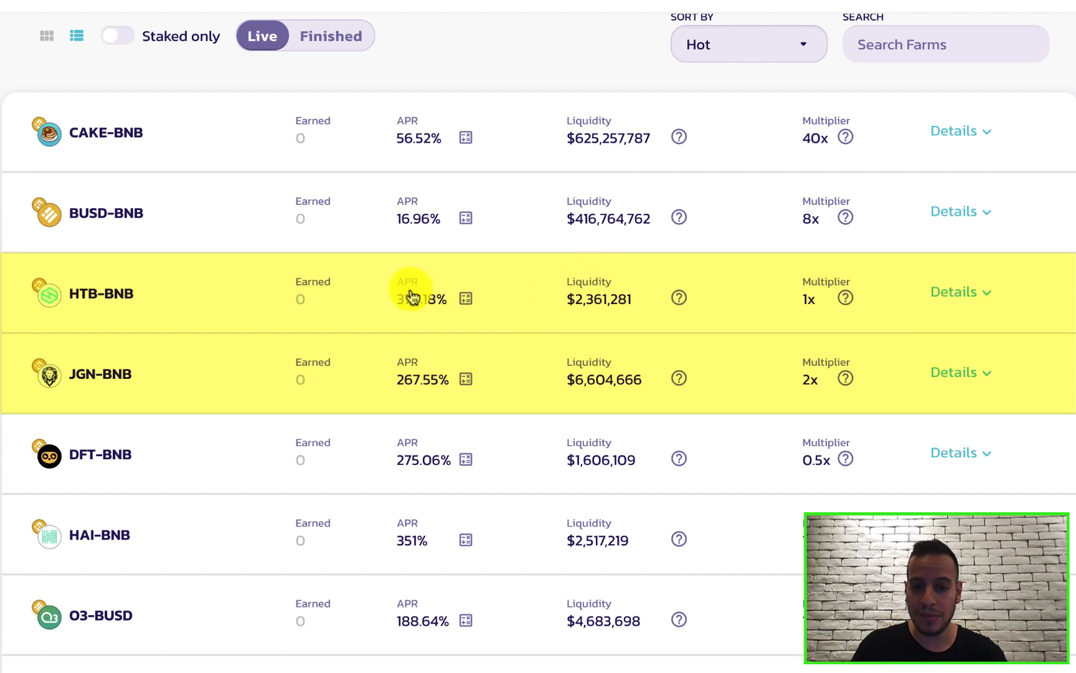
{"action": "mouse_move", "coordinate": [574, 354]}
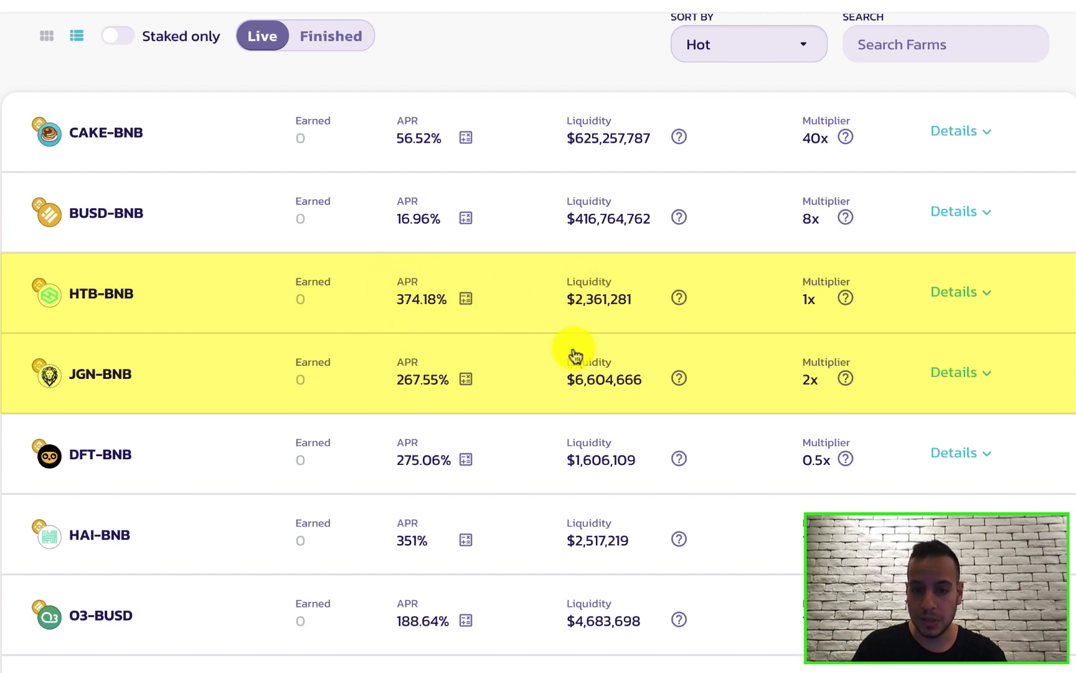
{"action": "mouse_move", "coordinate": [632, 368]}
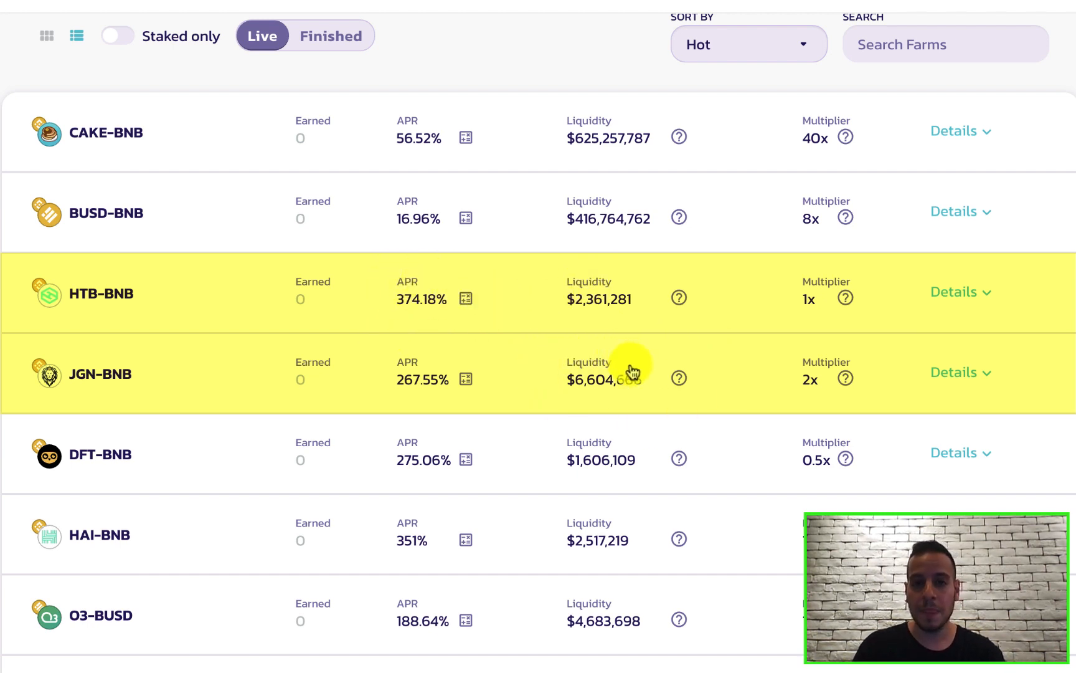
{"action": "mouse_move", "coordinate": [465, 373]}
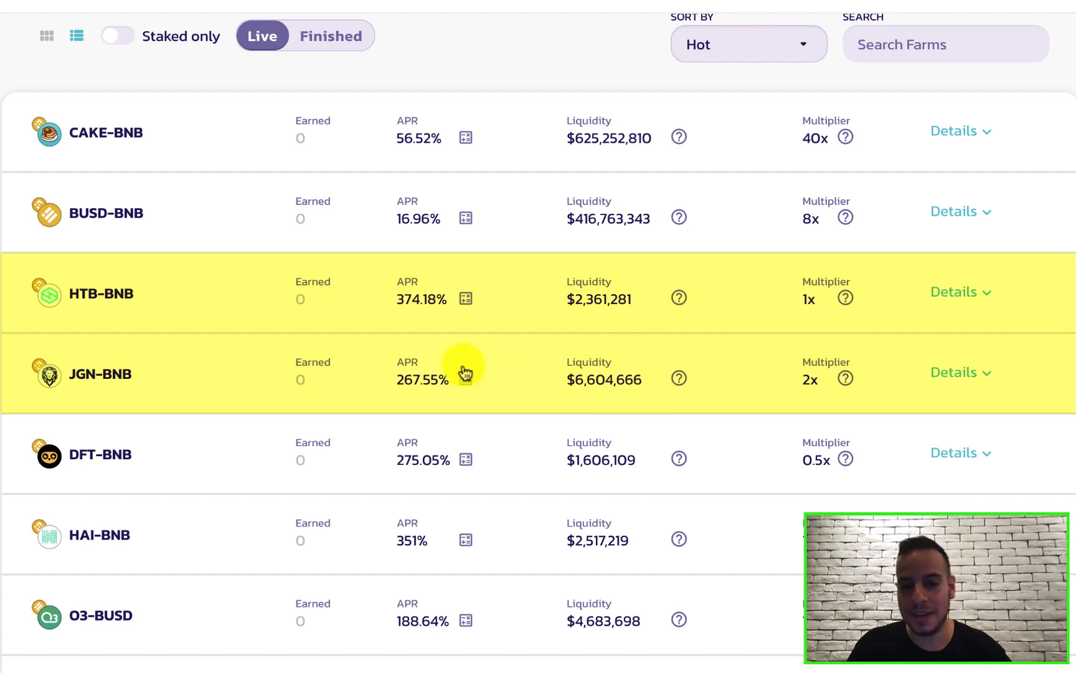
{"action": "mouse_move", "coordinate": [796, 367]}
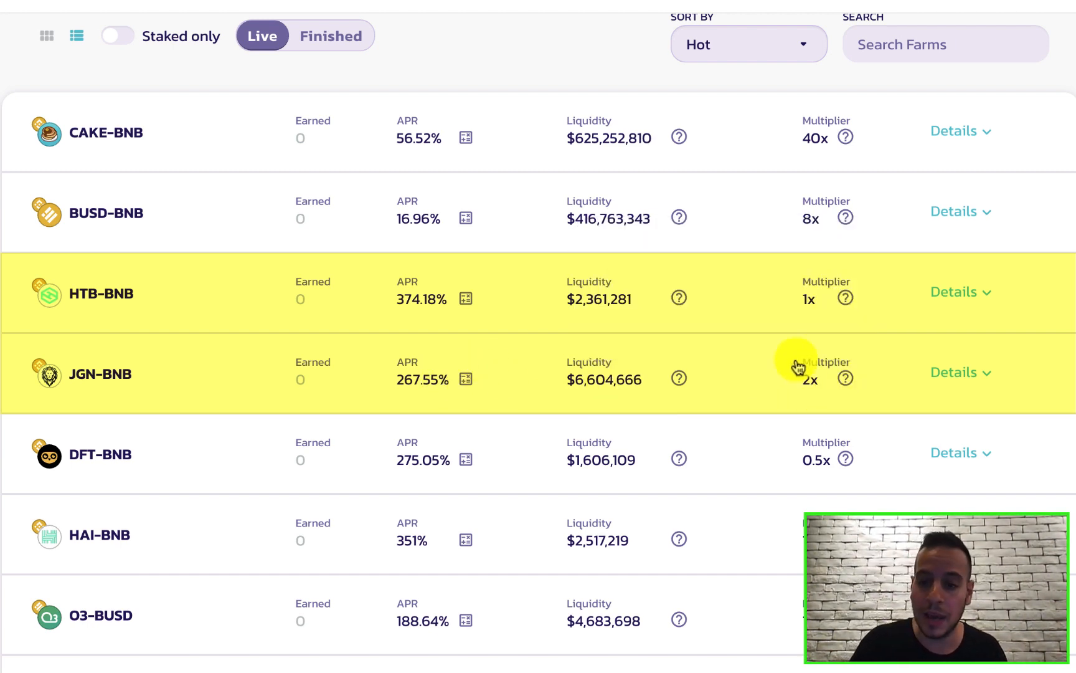
{"action": "mouse_move", "coordinate": [800, 407]}
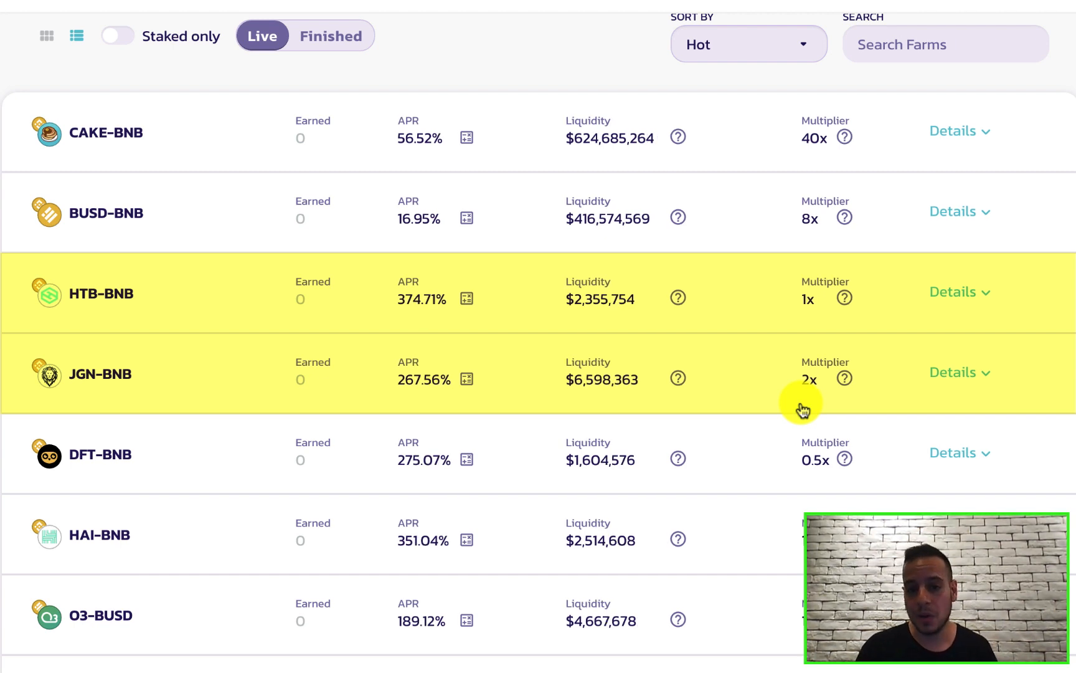
{"action": "mouse_move", "coordinate": [535, 294]}
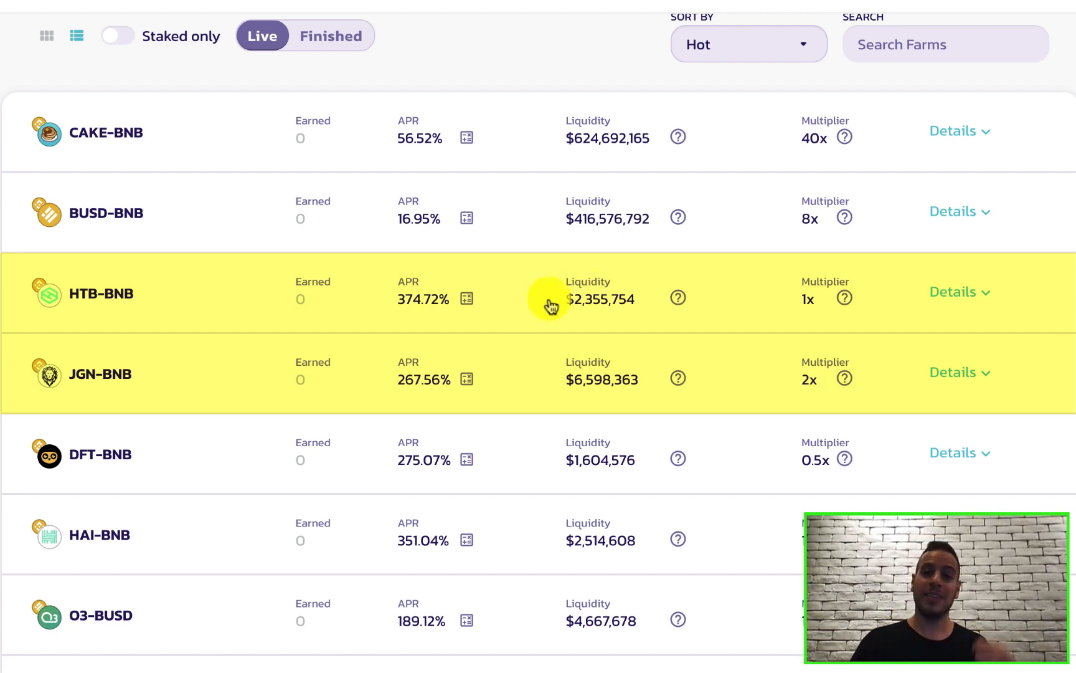
{"action": "mouse_move", "coordinate": [369, 309]}
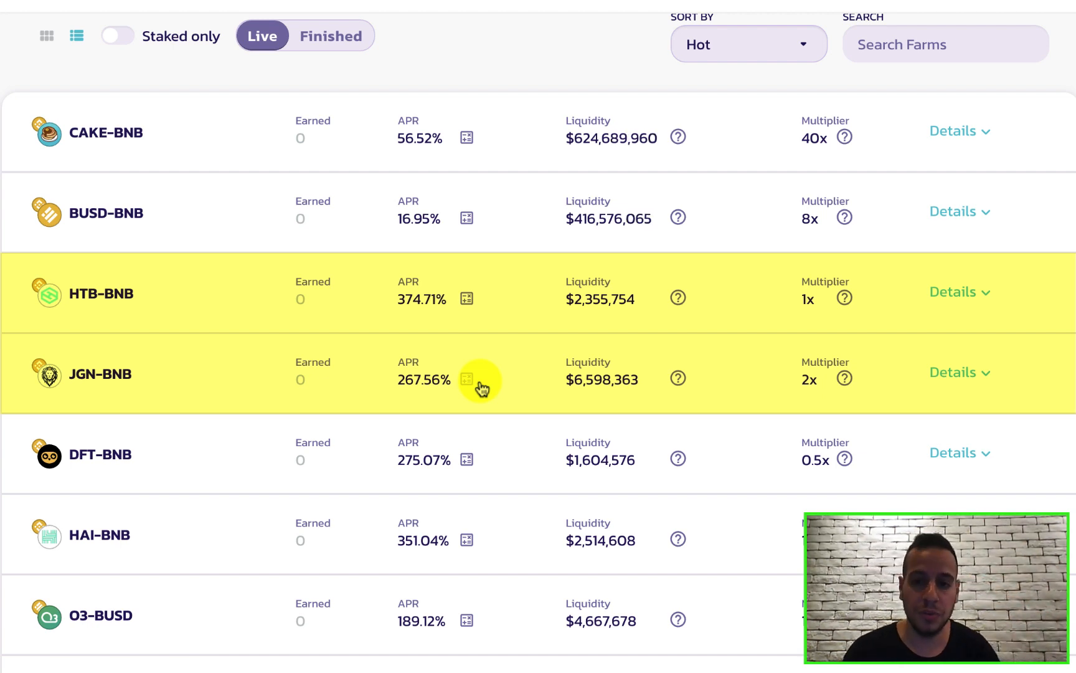
{"action": "mouse_move", "coordinate": [541, 350]}
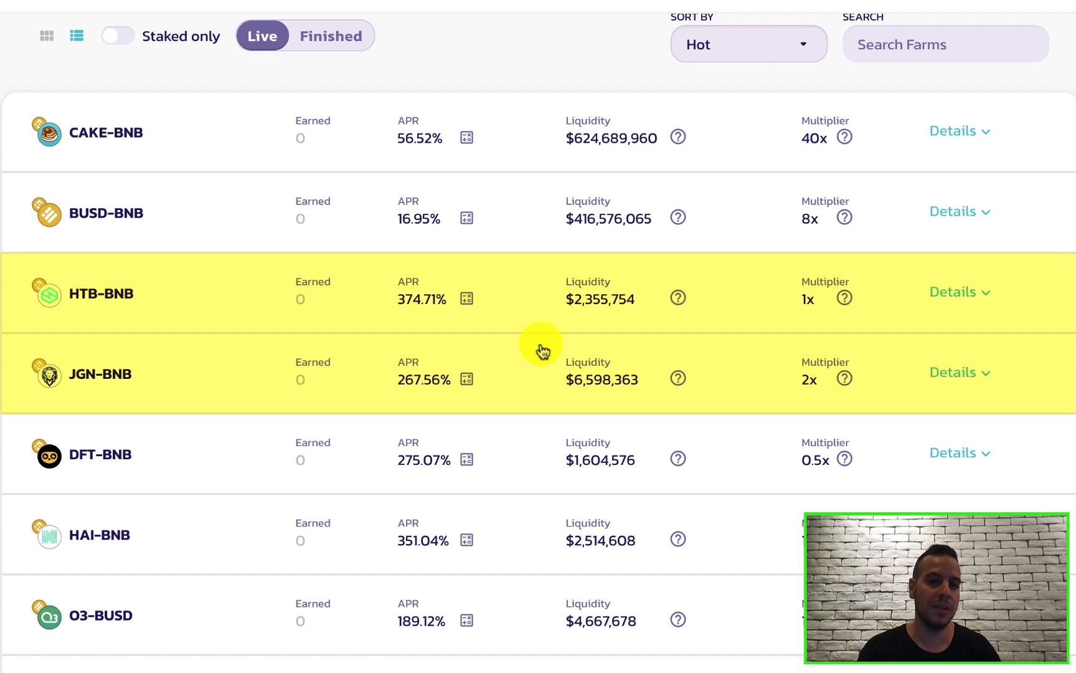
{"action": "mouse_move", "coordinate": [567, 382]}
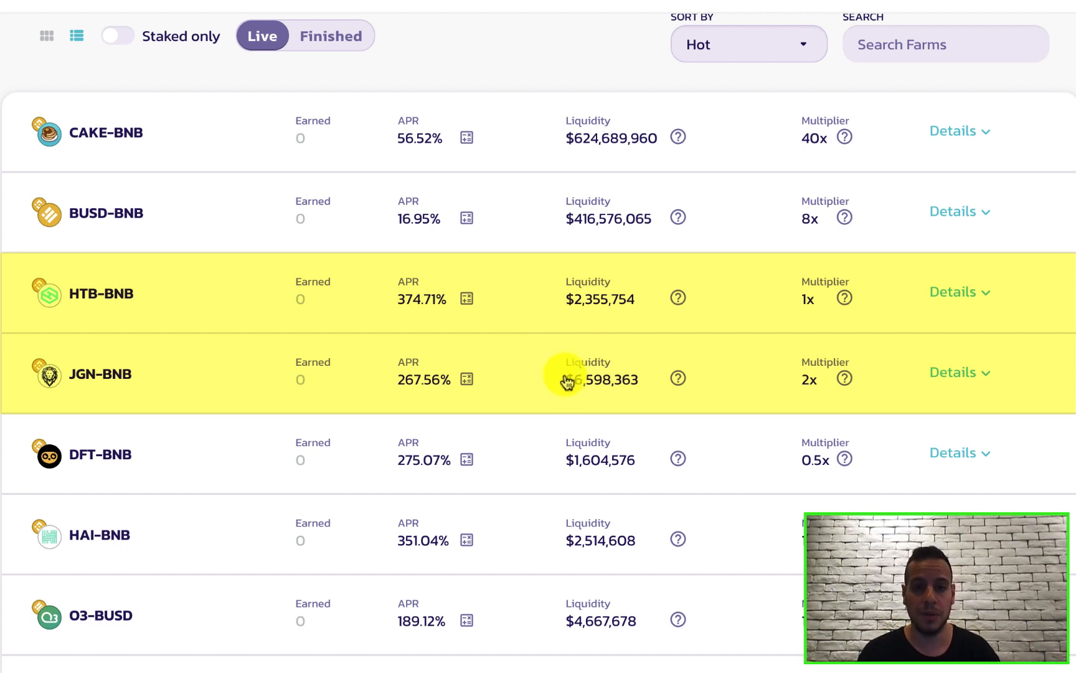
{"action": "mouse_move", "coordinate": [805, 367]}
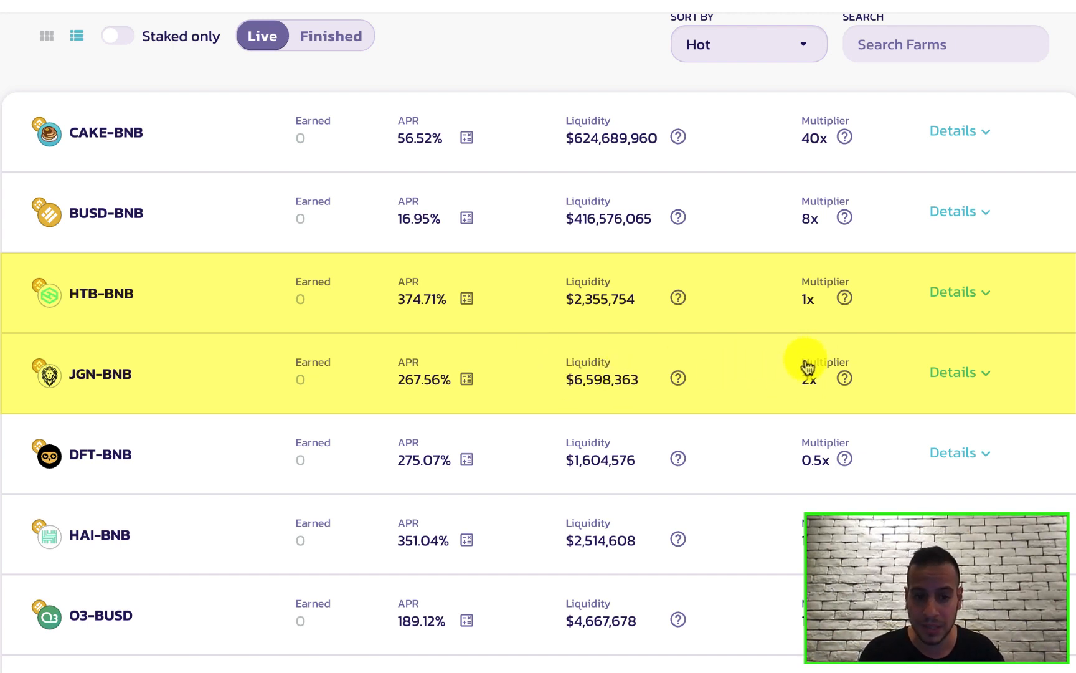
{"action": "mouse_move", "coordinate": [843, 378]}
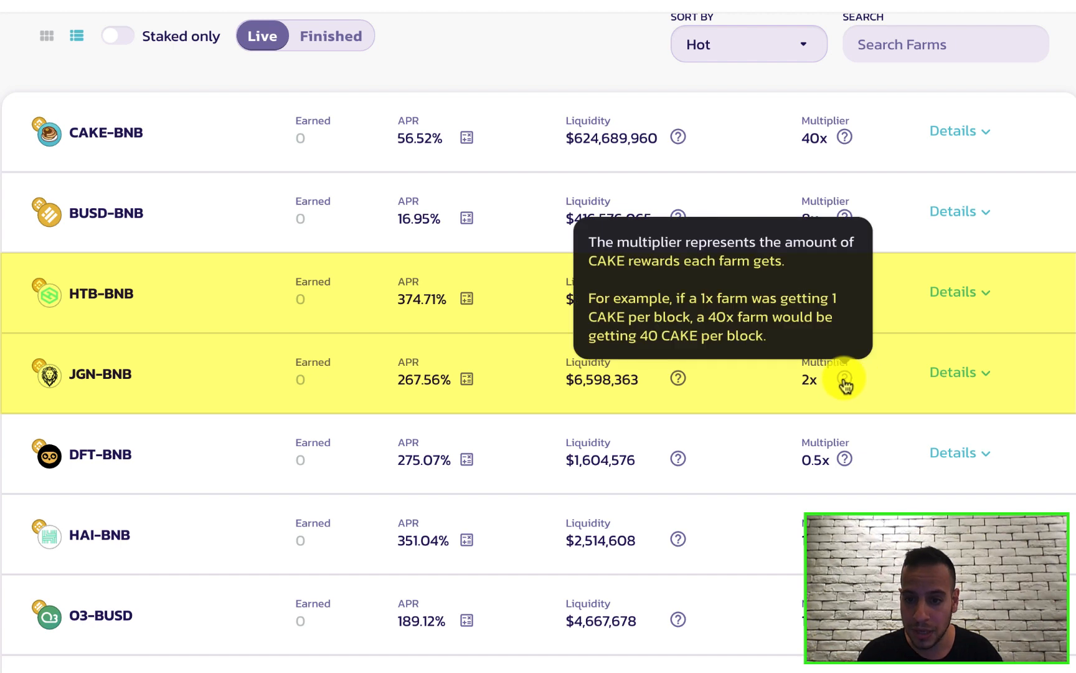